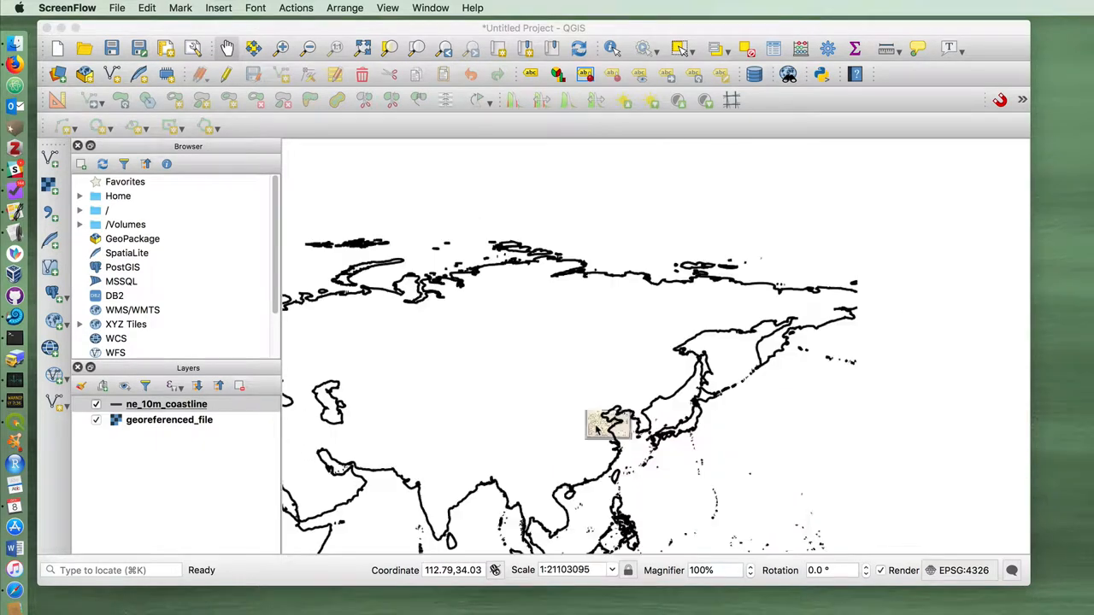
{"action": "mouse_move", "coordinate": [536, 436]}
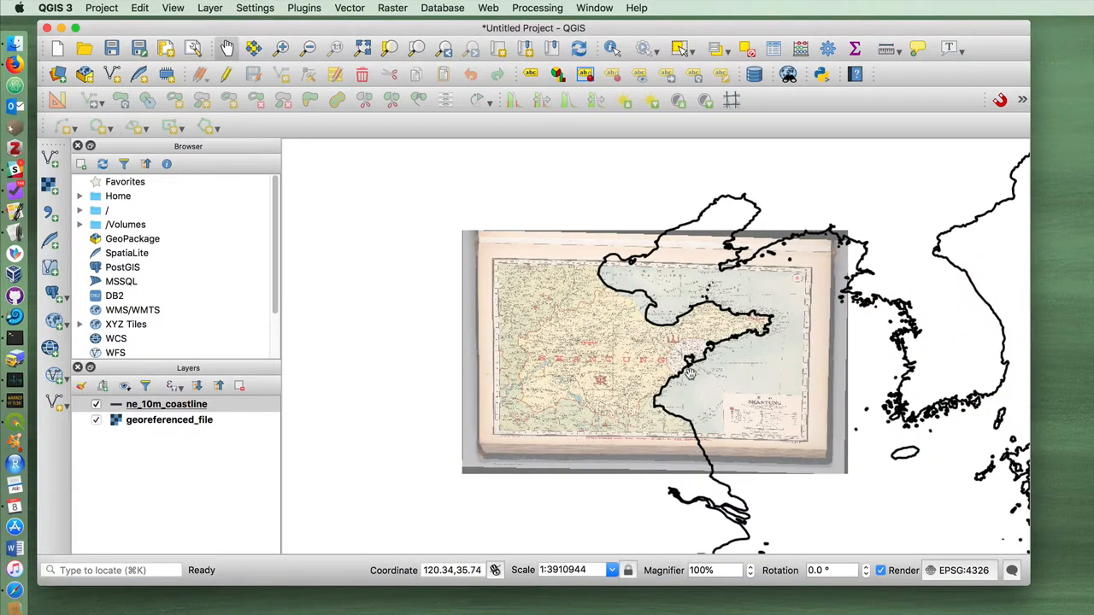
- Zoom from the Asia overview onto the georeferenced Shantung map raster
{"action": "scroll", "scroll_direction": "up", "scroll_amount": 3}
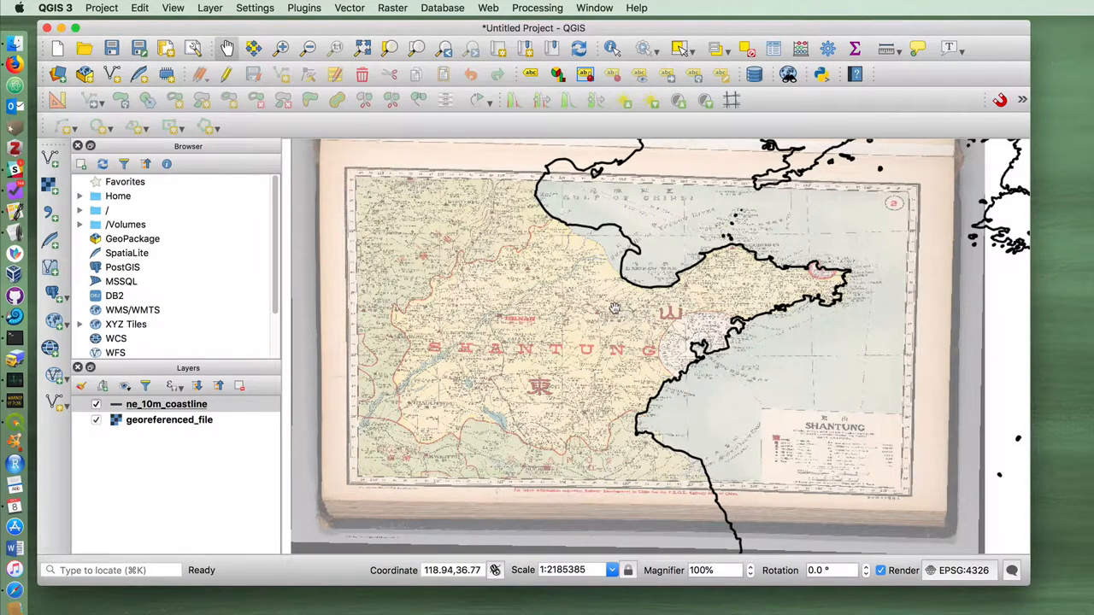
{"action": "mouse_move", "coordinate": [582, 327]}
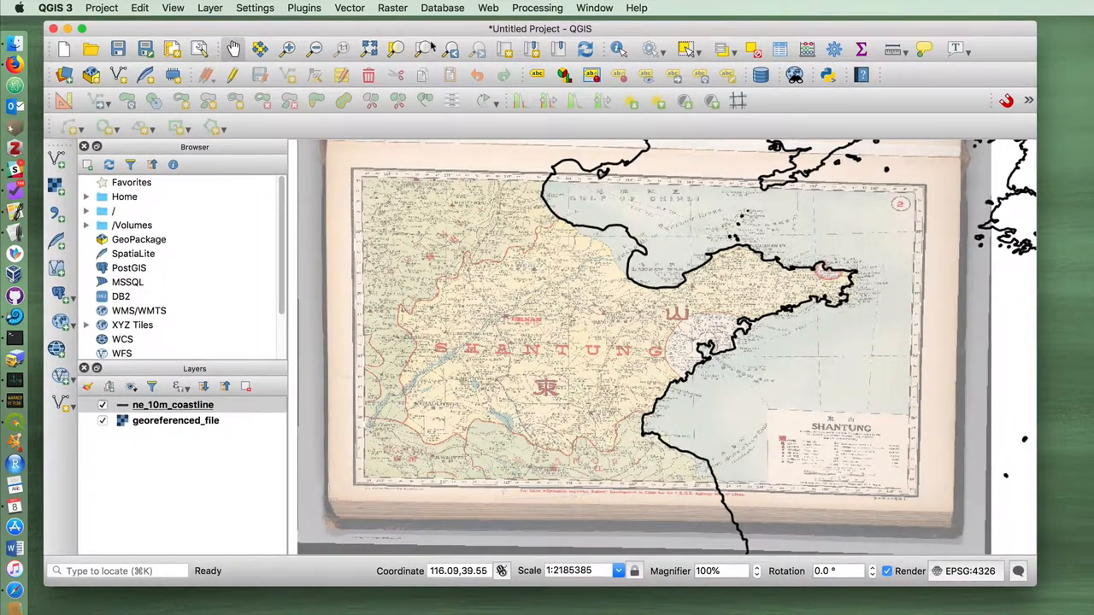
{"action": "left_click", "coordinate": [392, 8]}
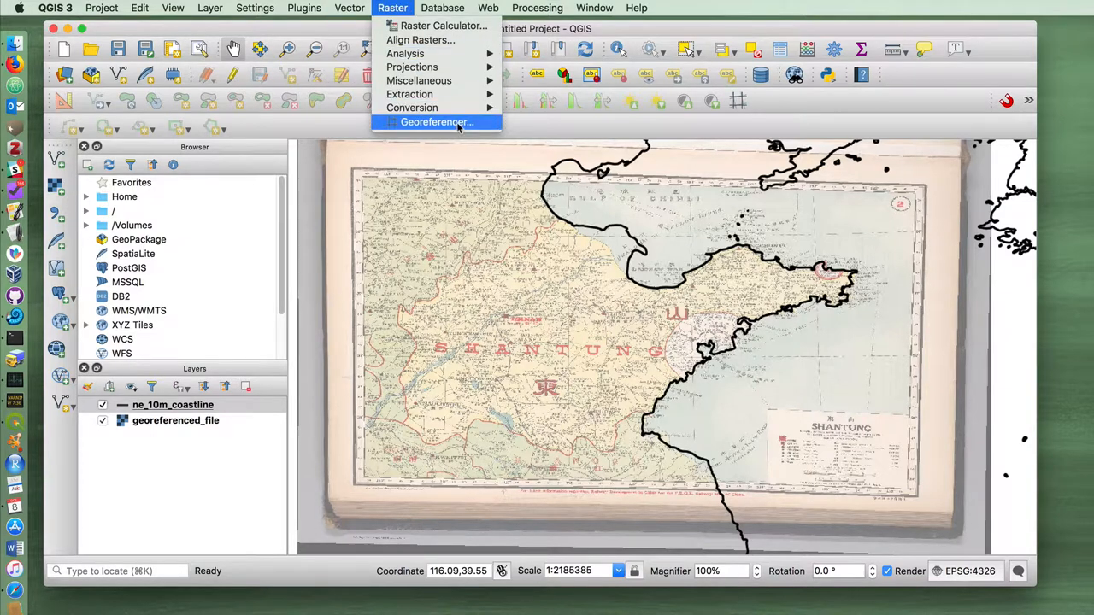
{"action": "left_click", "coordinate": [436, 122]}
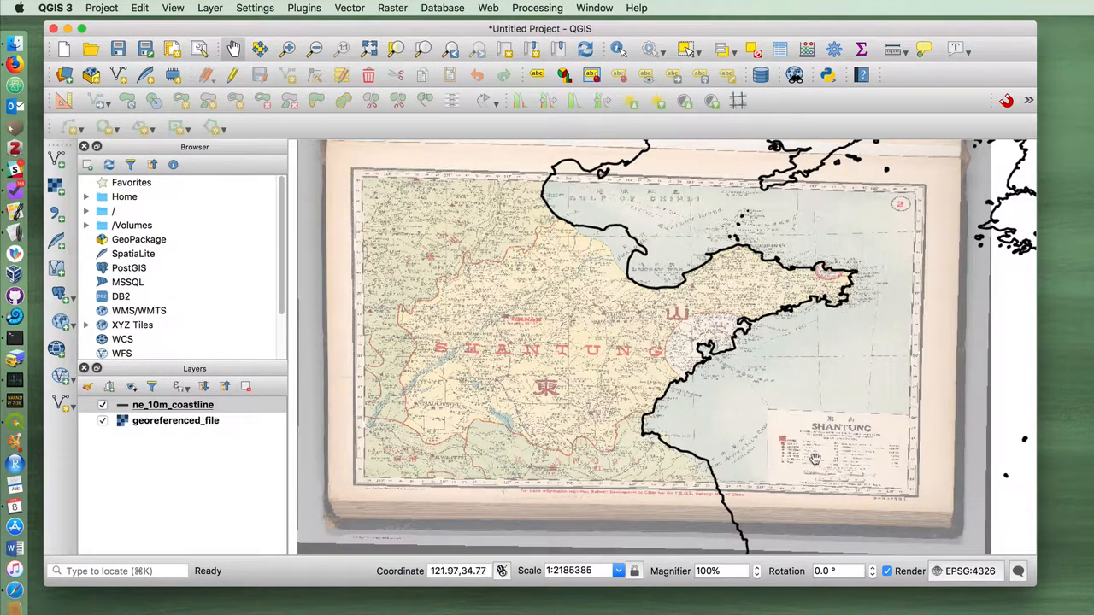
{"action": "left_click", "coordinate": [392, 7]}
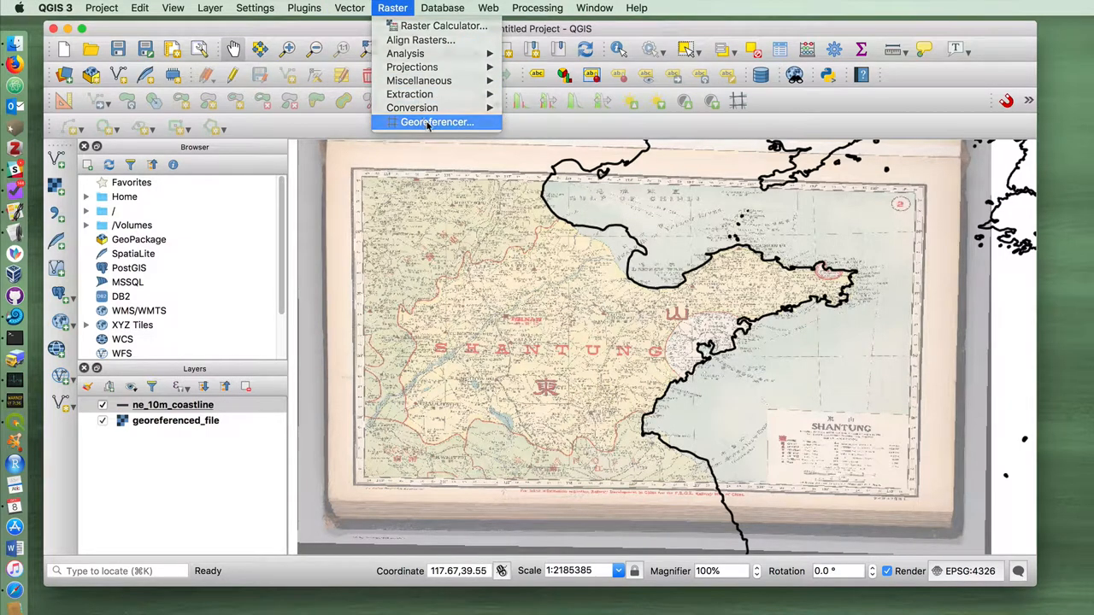
{"action": "left_click", "coordinate": [436, 122]}
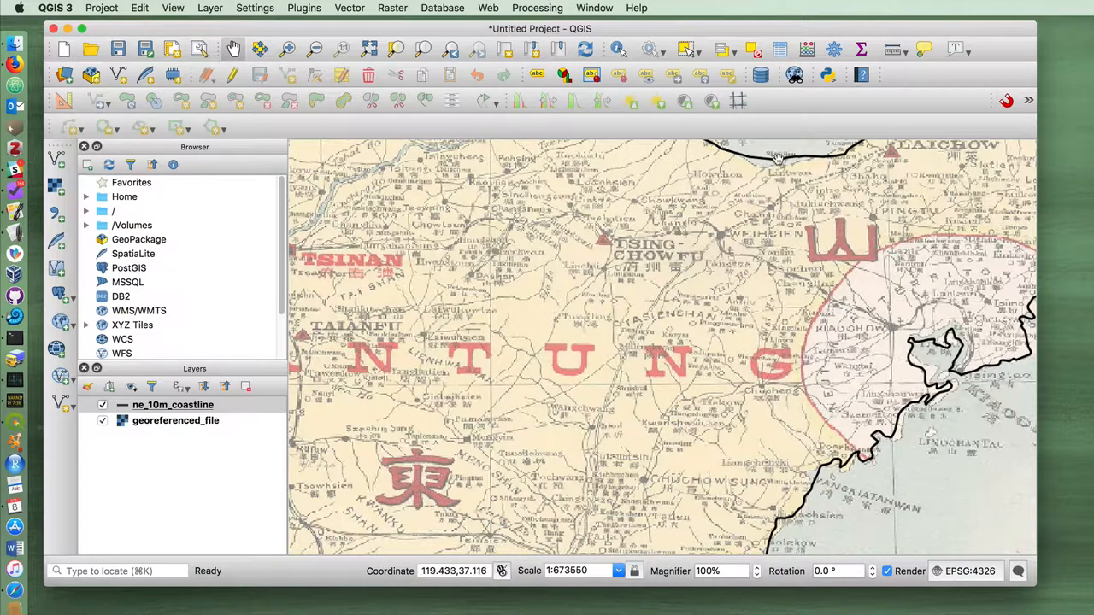
{"action": "mouse_move", "coordinate": [699, 299]}
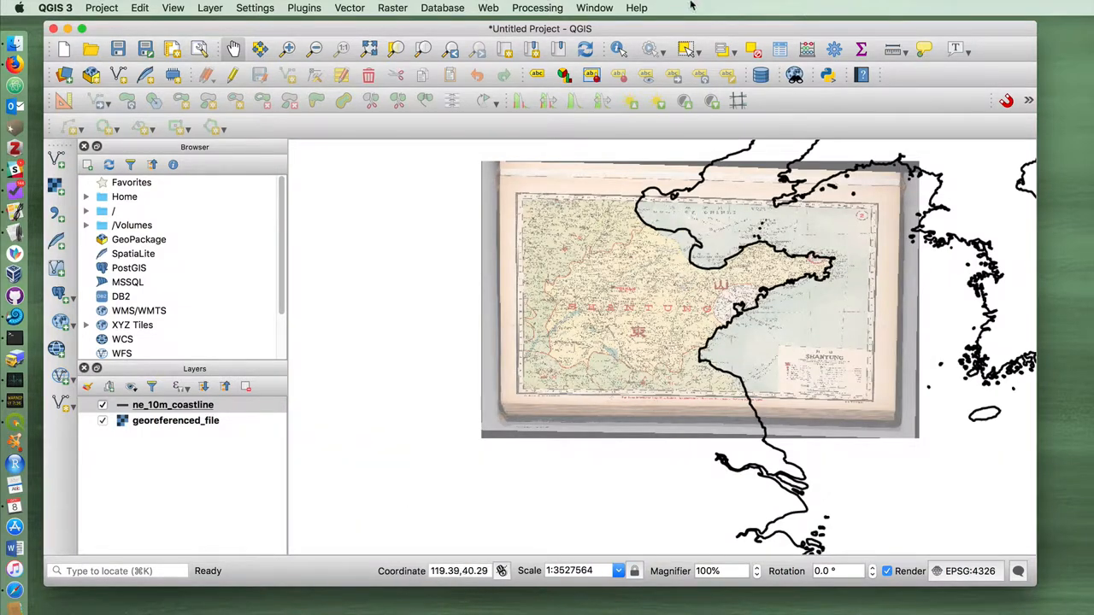
{"action": "mouse_move", "coordinate": [578, 234]}
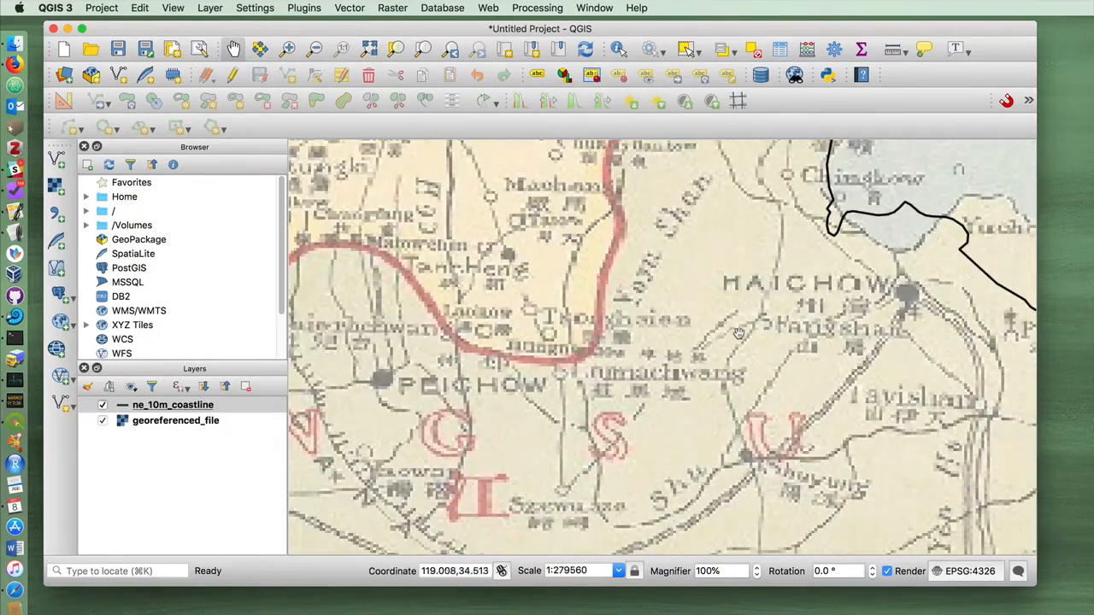
- Zoom the canvas toward Kiaochow Bay, where coastline and old map disagree
{"action": "scroll", "scroll_direction": "down", "scroll_amount": 3}
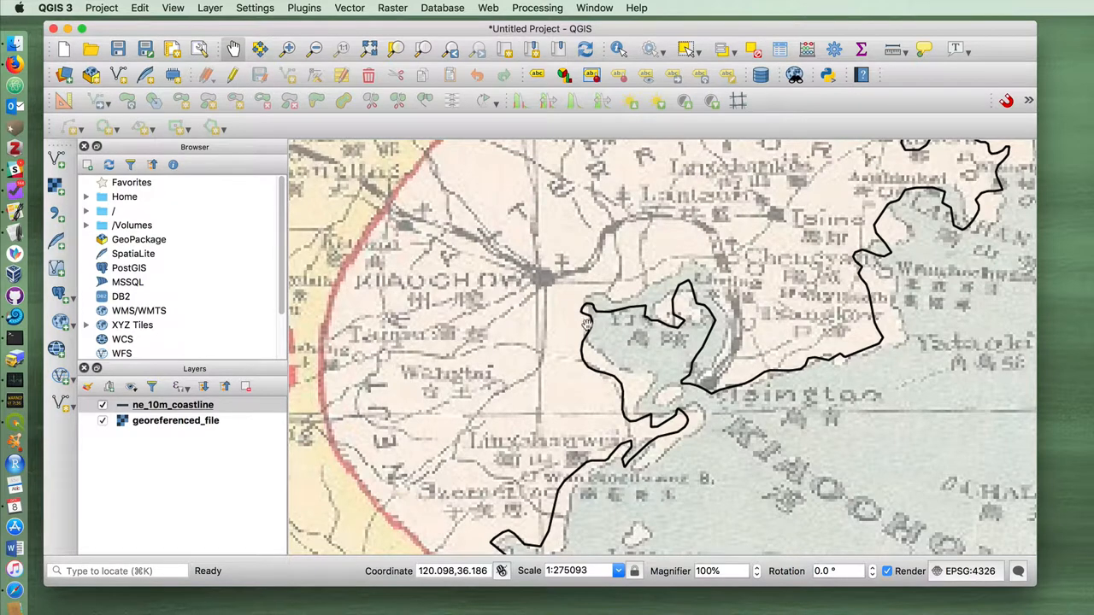
{"action": "mouse_move", "coordinate": [608, 357]}
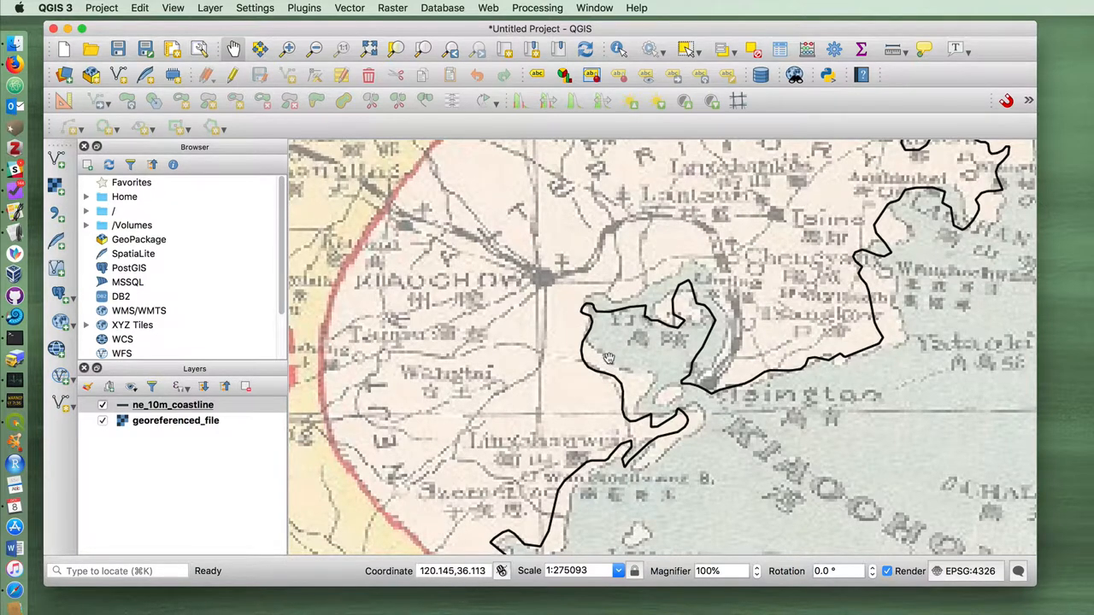
{"action": "mouse_move", "coordinate": [605, 358]}
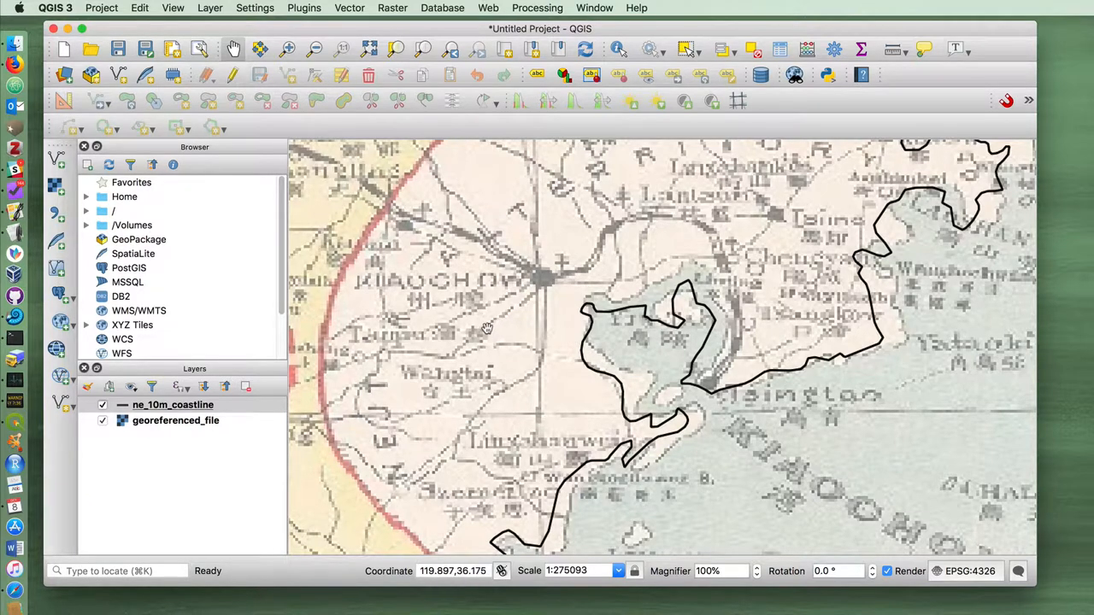
{"action": "mouse_move", "coordinate": [488, 333]}
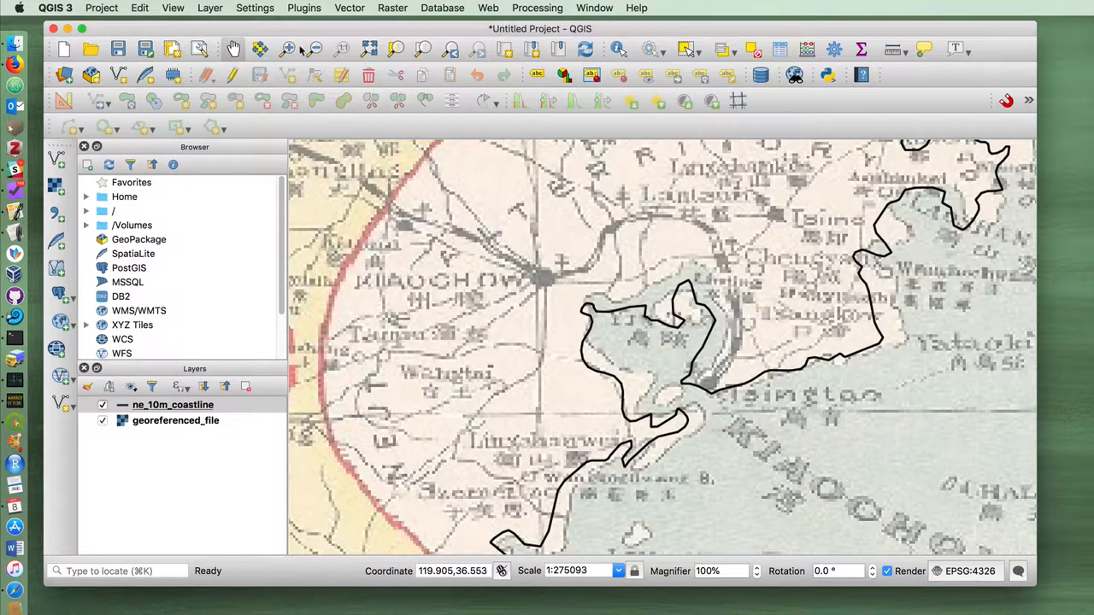
- Zoom in closer on the bay inlet near Tsingtao
{"action": "left_click", "coordinate": [761, 427]}
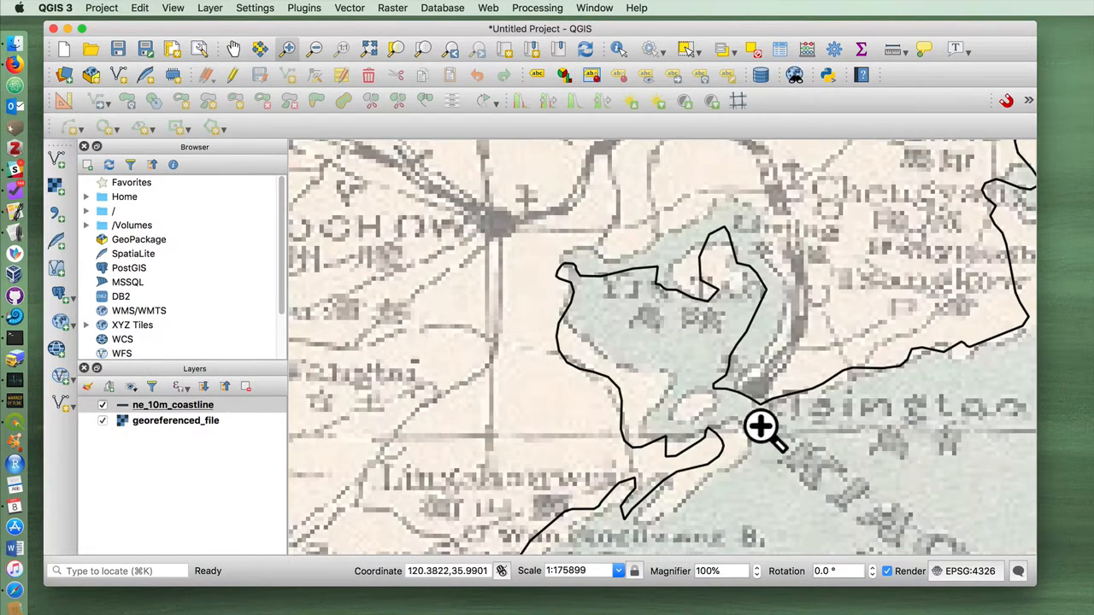
{"action": "mouse_move", "coordinate": [688, 380]}
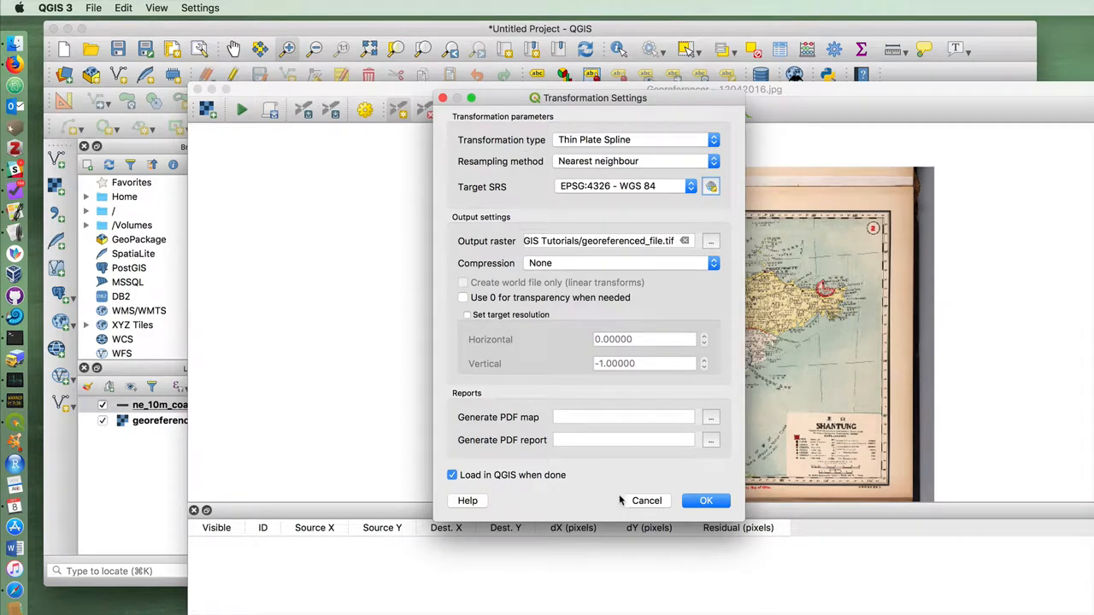
- Cancel the georeferencer's Transformation Settings without applying them
{"action": "left_click", "coordinate": [705, 501]}
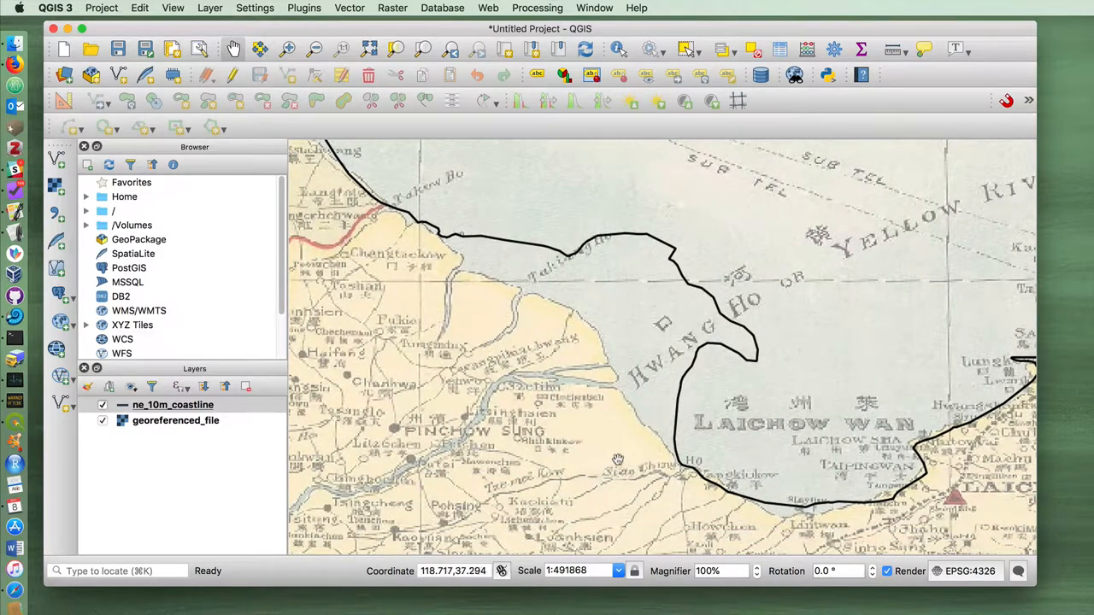
- Select the ne_10m_coastline layer in the Layers panel for editing
{"action": "left_click", "coordinate": [173, 404]}
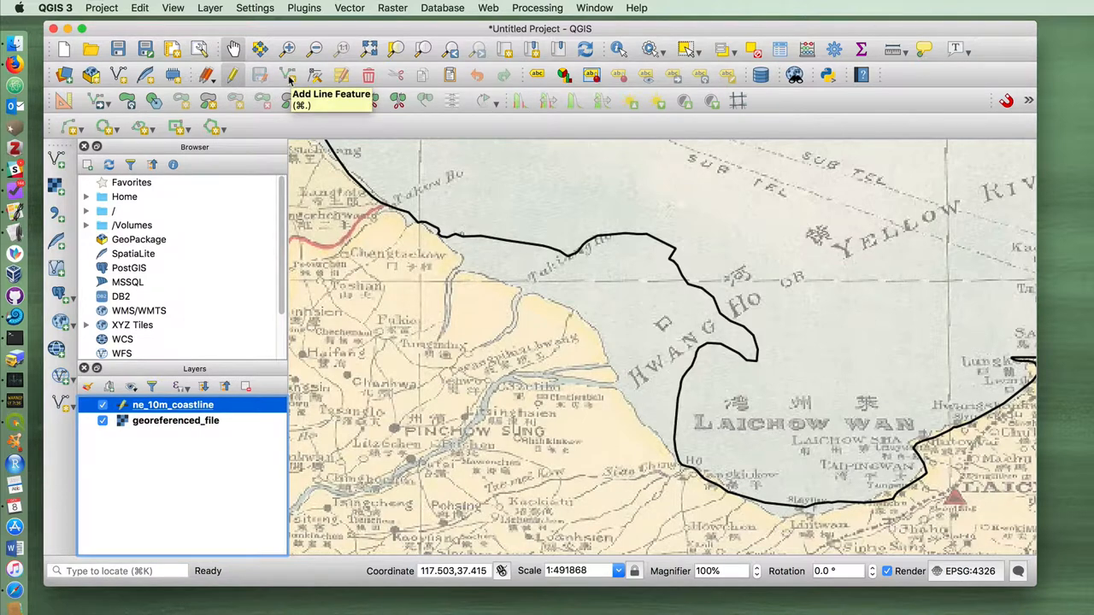
{"action": "mouse_move", "coordinate": [315, 76]}
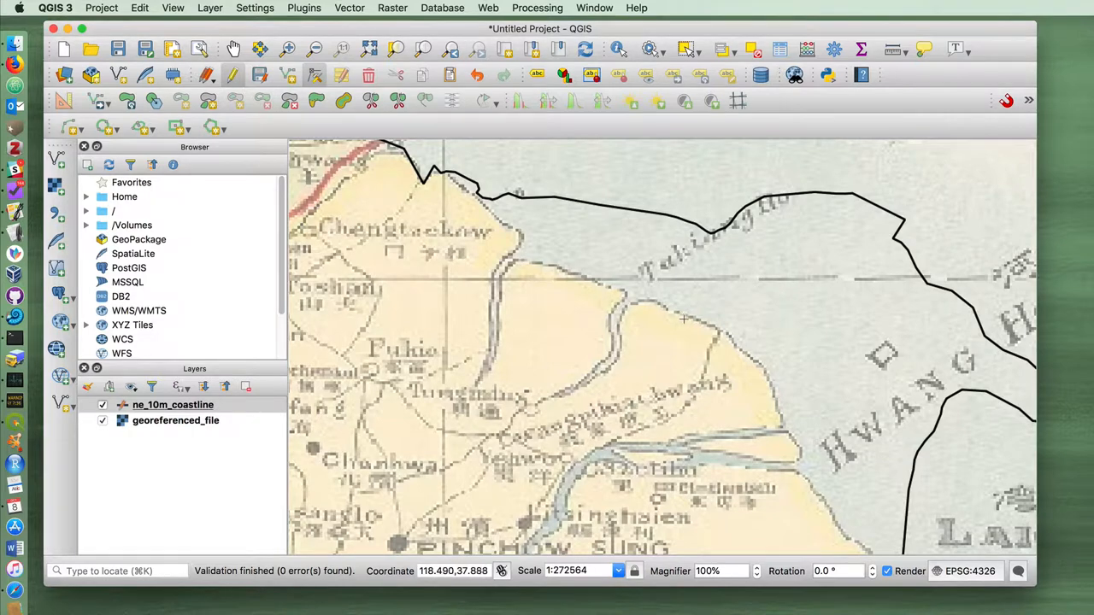
{"action": "mouse_move", "coordinate": [514, 294]}
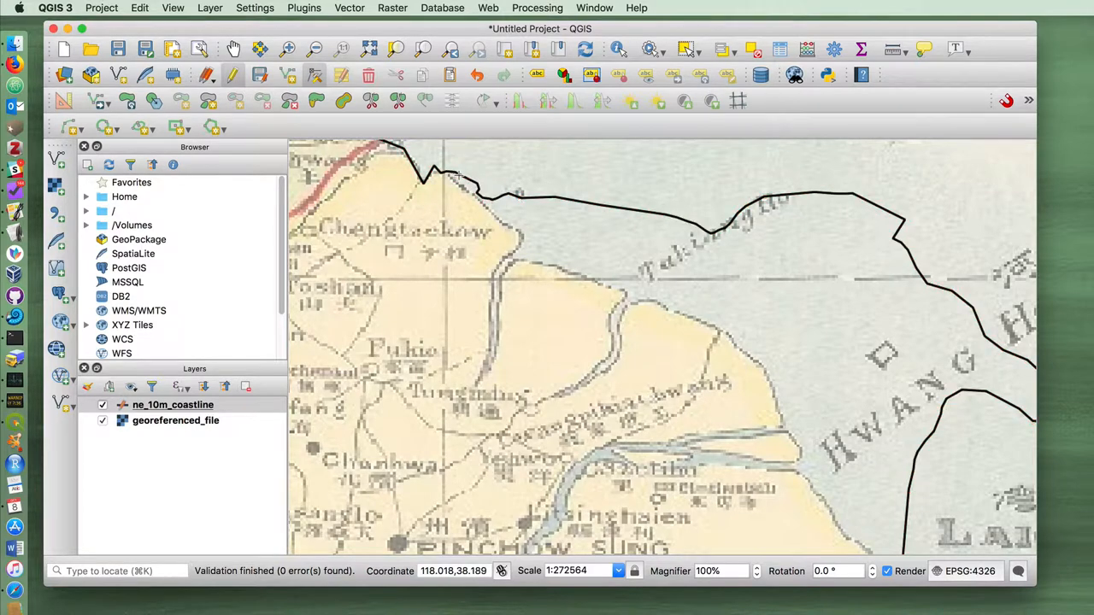
- Show the coastline vertices near Chengtaokow and drag one onto the map's printed shore
{"action": "left_click", "coordinate": [445, 172]}
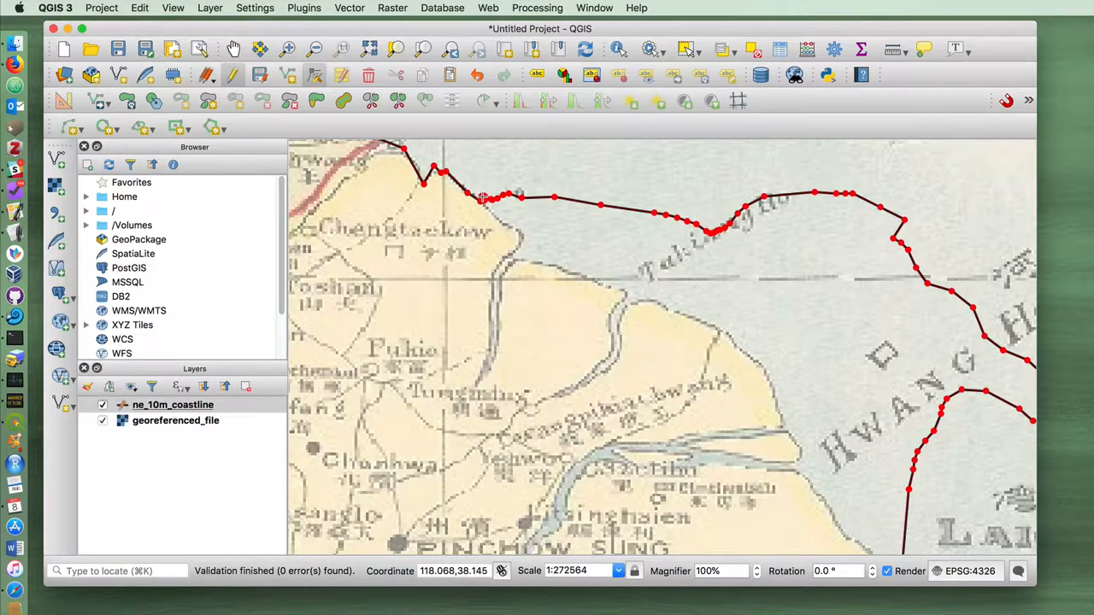
{"action": "left_click", "coordinate": [491, 199]}
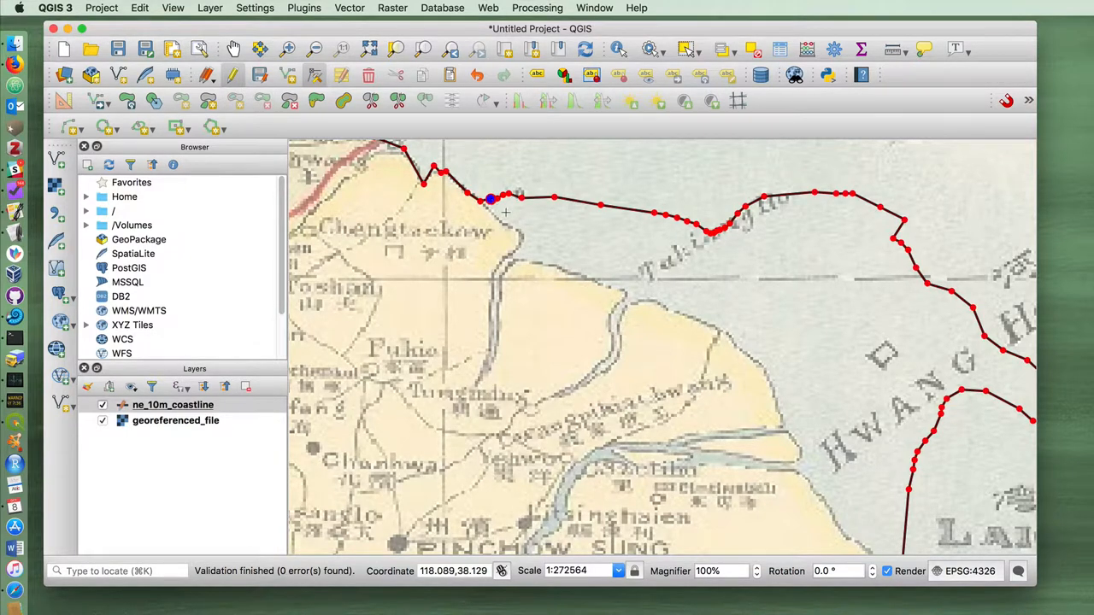
{"action": "left_click_drag", "start_coordinate": [491, 198], "coordinate": [481, 200]}
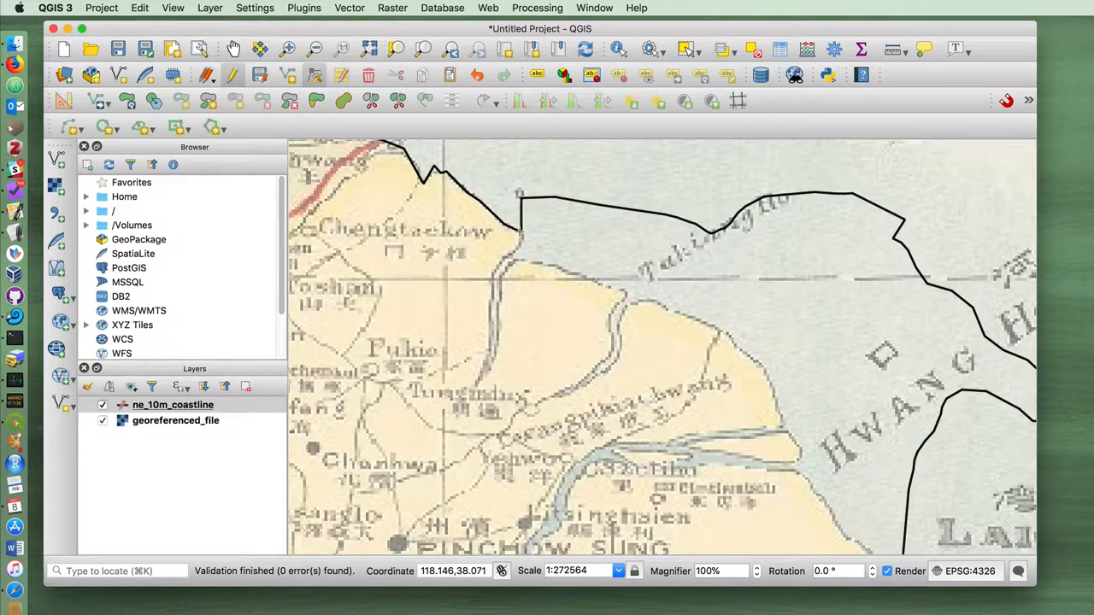
{"action": "left_click", "coordinate": [522, 233]}
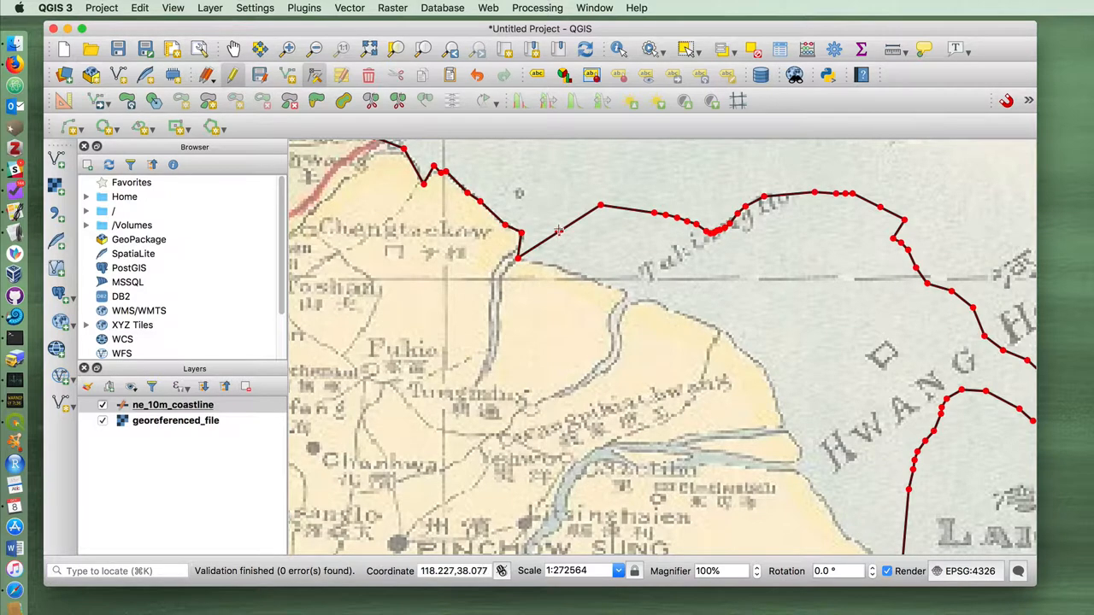
{"action": "mouse_move", "coordinate": [560, 230]}
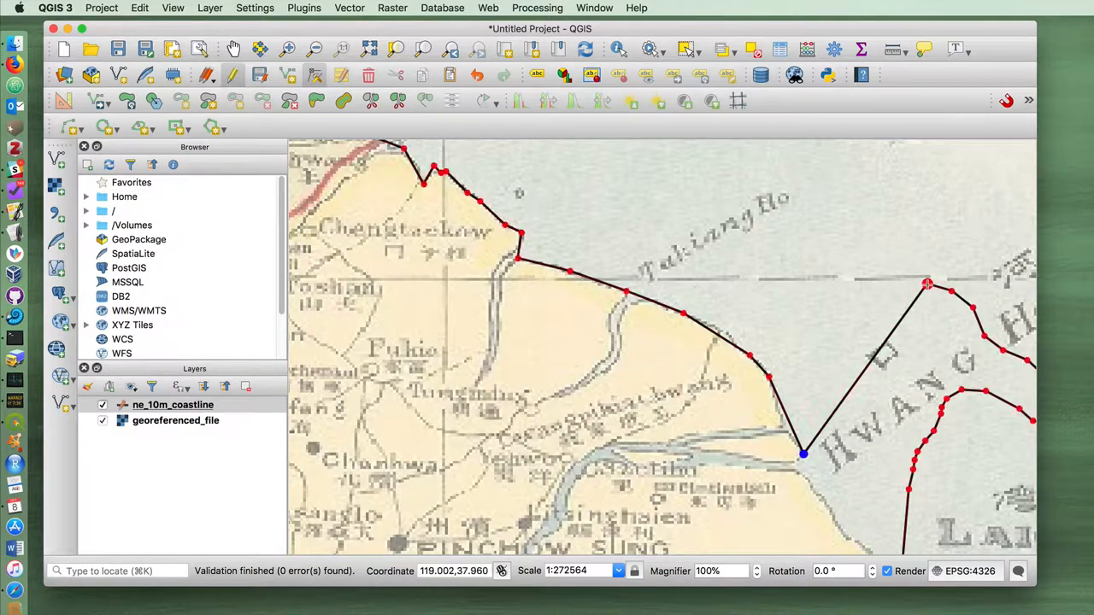
- Drag the stray coastline vertex near the Hwang Ho mouth onto the printed shoreline
{"action": "left_click_drag", "start_coordinate": [928, 285], "coordinate": [973, 308]}
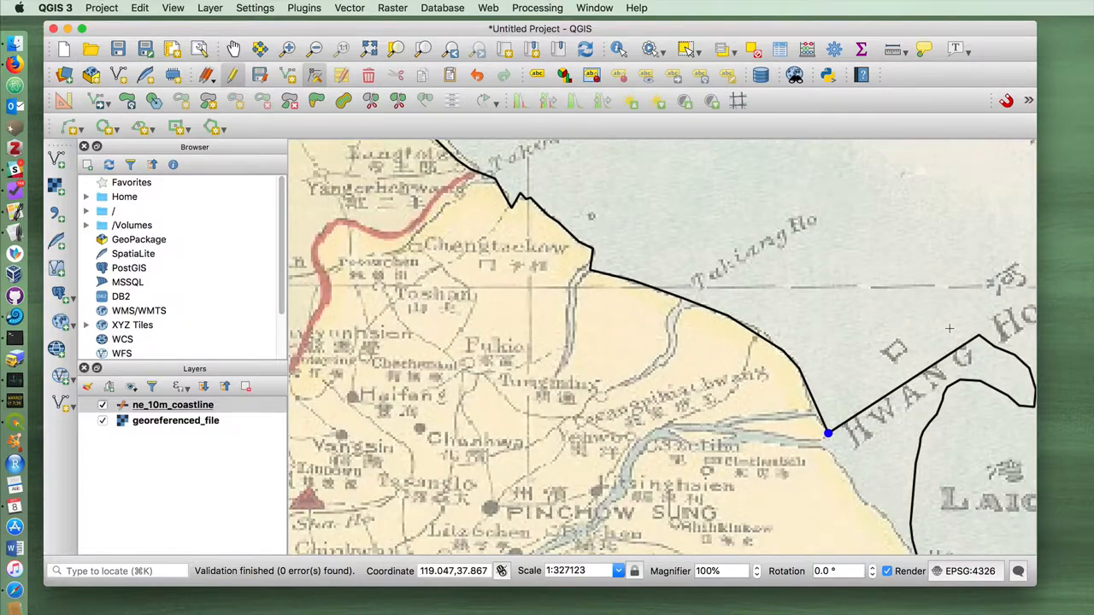
{"action": "scroll", "scroll_direction": "down", "scroll_amount": 3}
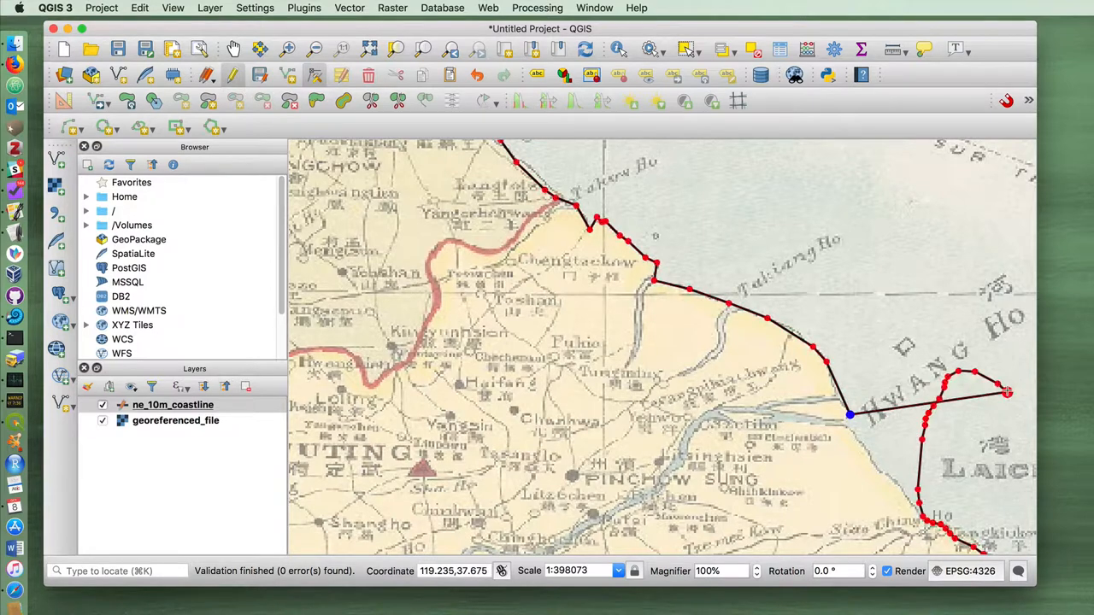
{"action": "left_click_drag", "start_coordinate": [1008, 392], "coordinate": [975, 372]}
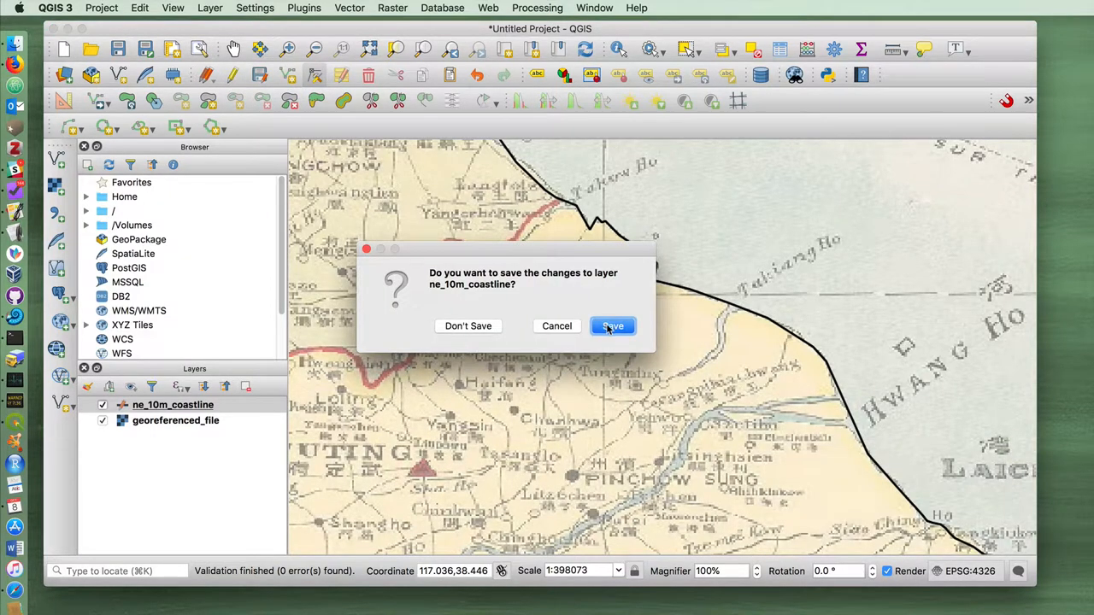
- Save the ne_10m_coastline edits when leaving edit mode
{"action": "left_click", "coordinate": [612, 326]}
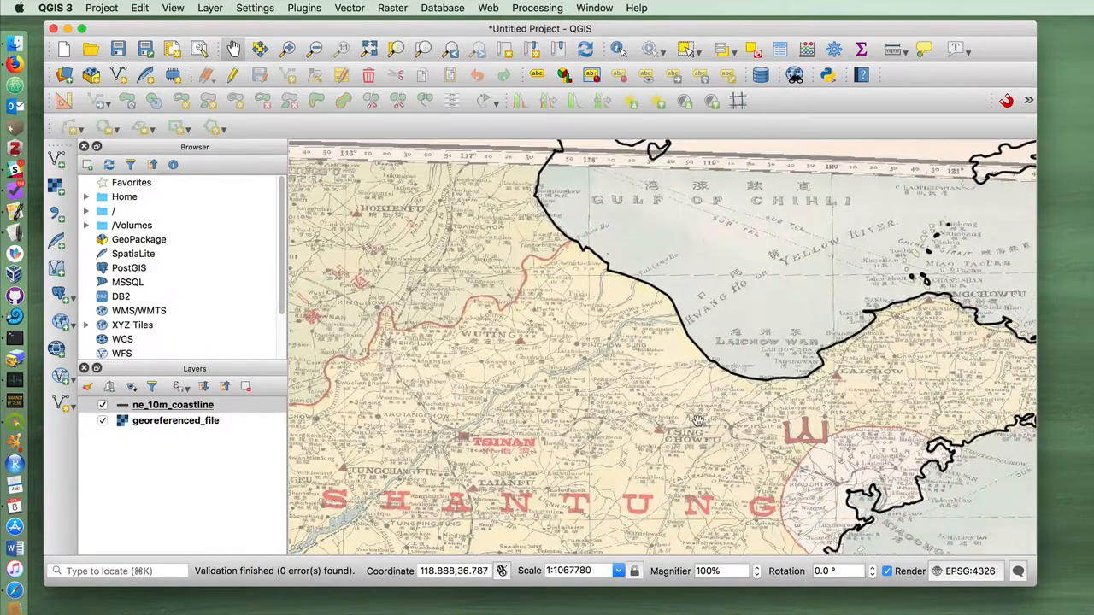
- Pan across Shantung until the full georeferenced map with corrected coastline is visible
{"action": "left_click_drag", "start_coordinate": [697, 419], "coordinate": [536, 406]}
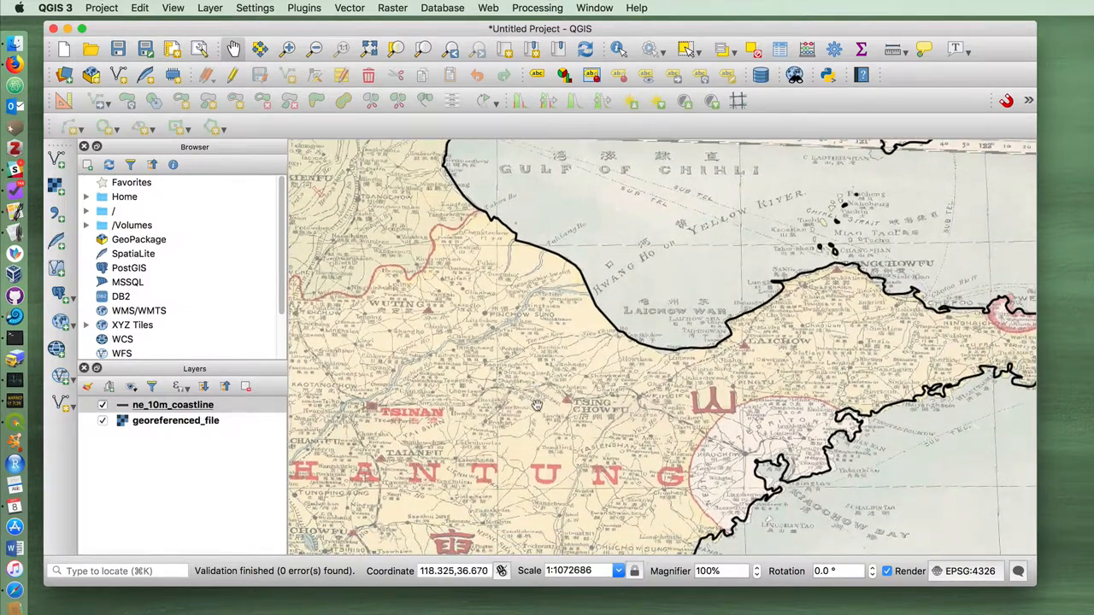
{"action": "left_click_drag", "start_coordinate": [539, 406], "coordinate": [741, 382]}
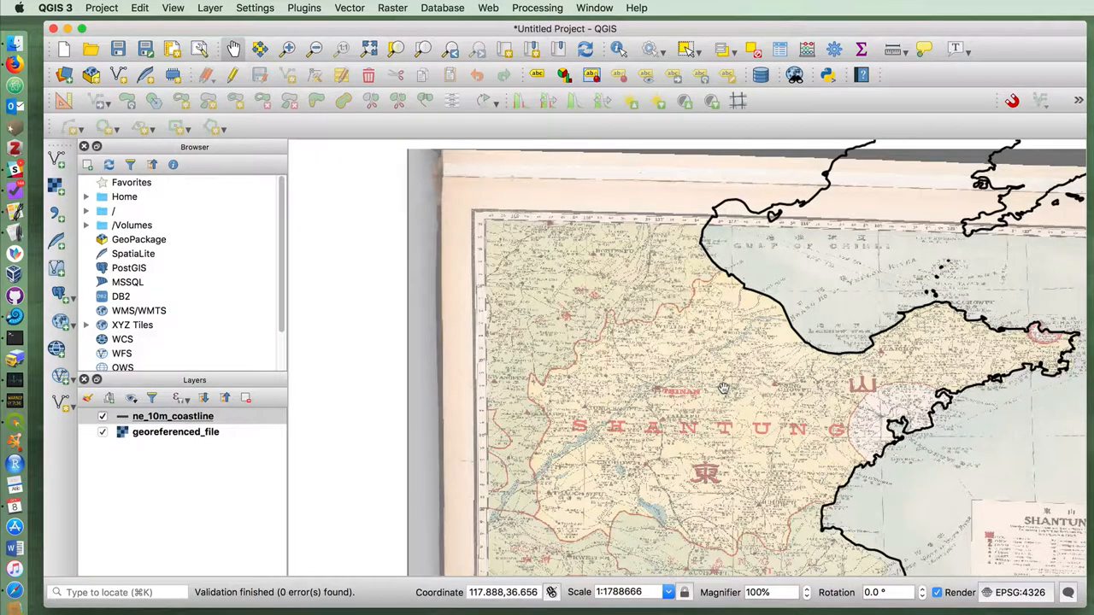
{"action": "left_click_drag", "start_coordinate": [722, 391], "coordinate": [704, 359]}
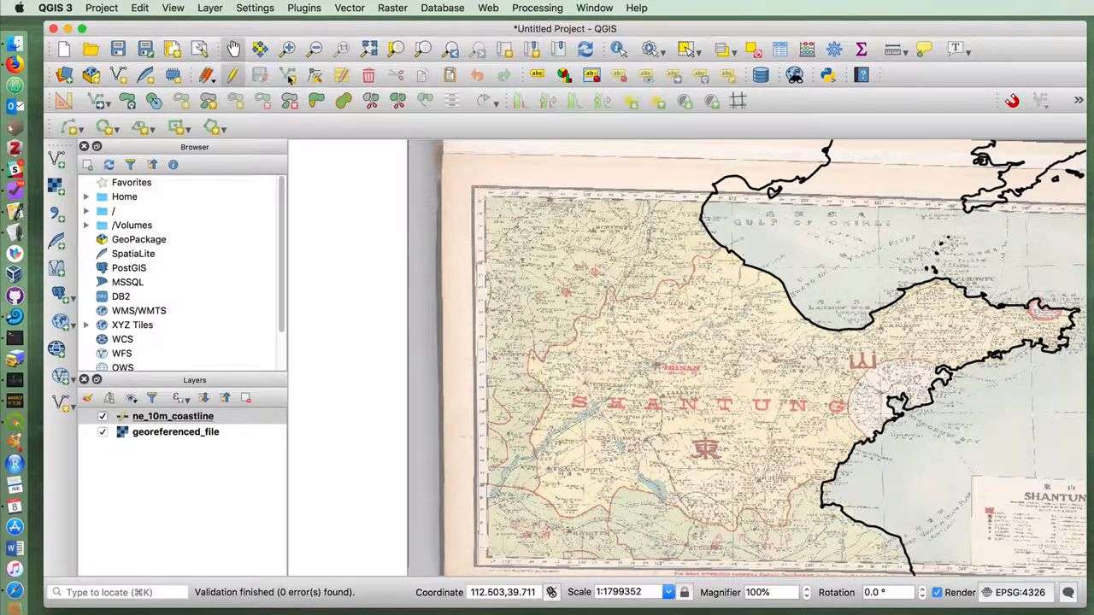
{"action": "mouse_move", "coordinate": [289, 75]}
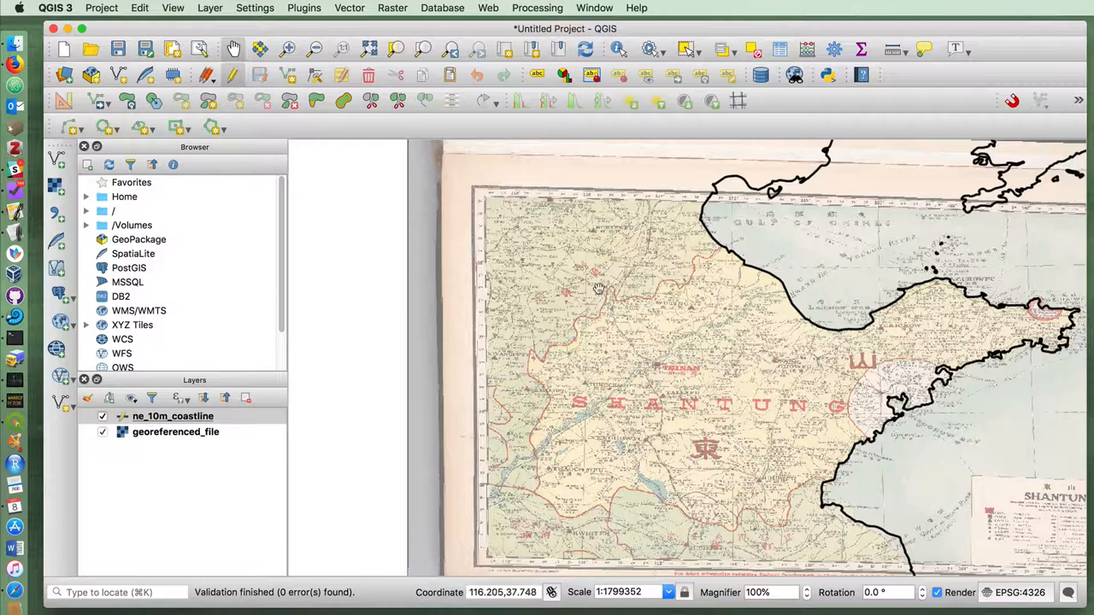
{"action": "mouse_move", "coordinate": [526, 350]}
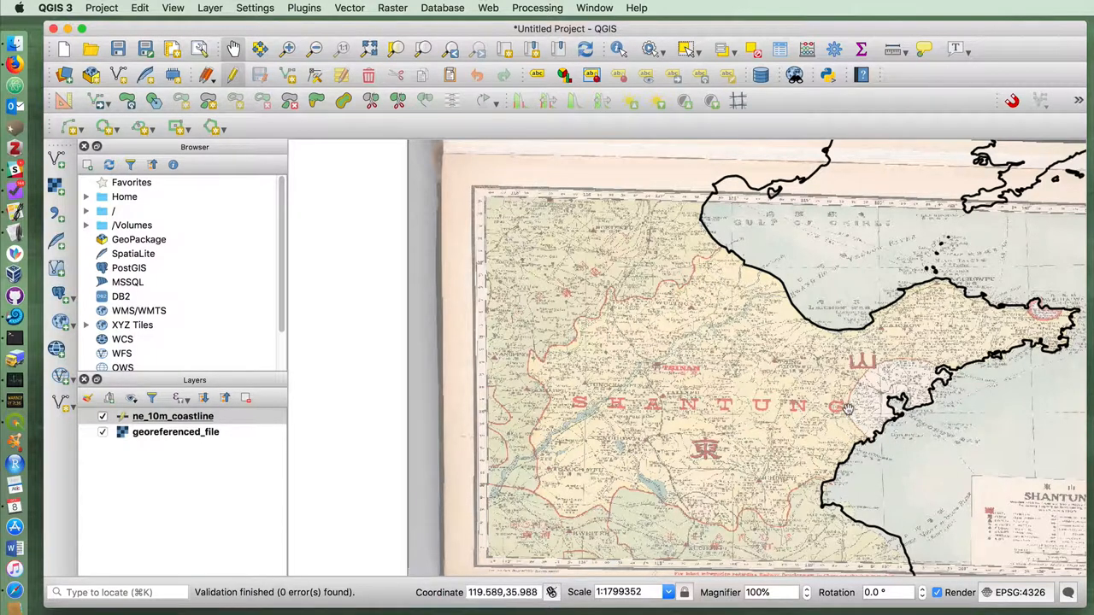
{"action": "mouse_move", "coordinate": [911, 355]}
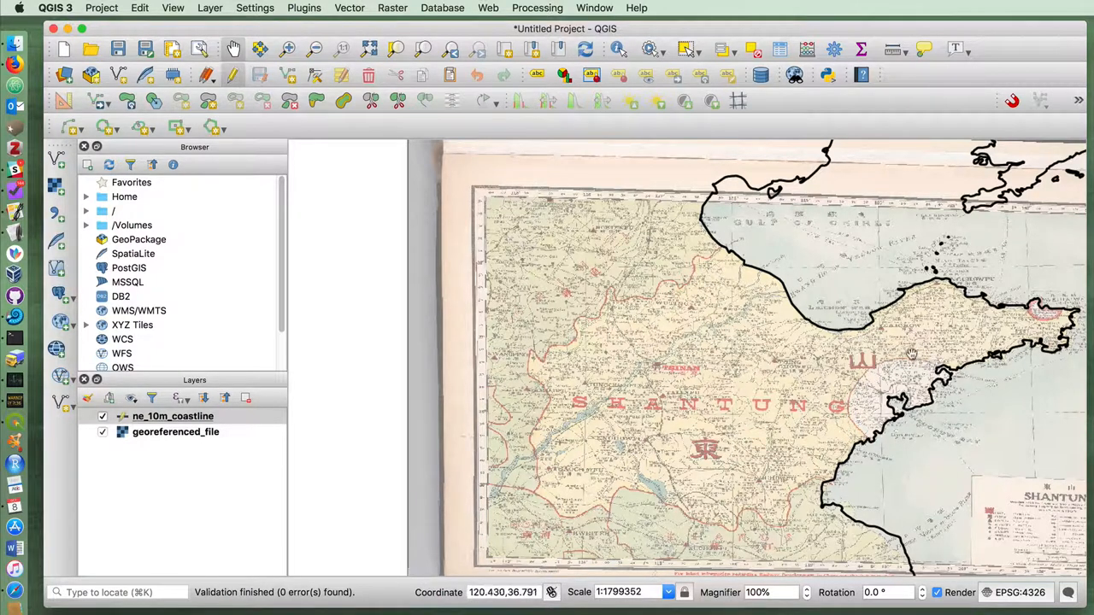
{"action": "mouse_move", "coordinate": [851, 424]}
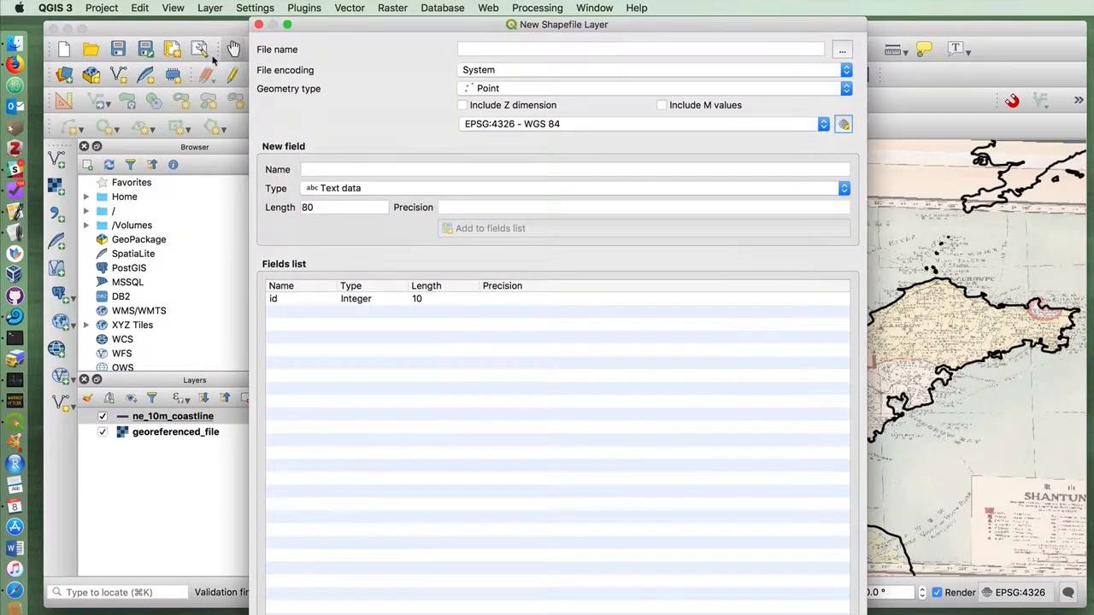
- Name the new shapefile shandong-province-border.shp, give it Line geometry, and create it
{"action": "left_click", "coordinate": [140, 8]}
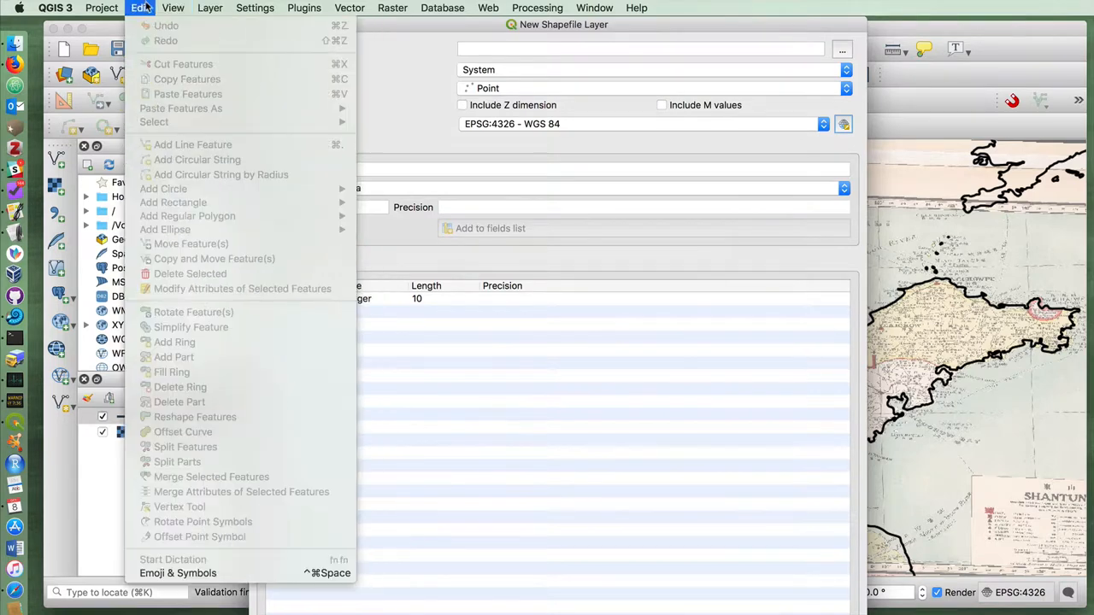
{"action": "left_click", "coordinate": [209, 7]}
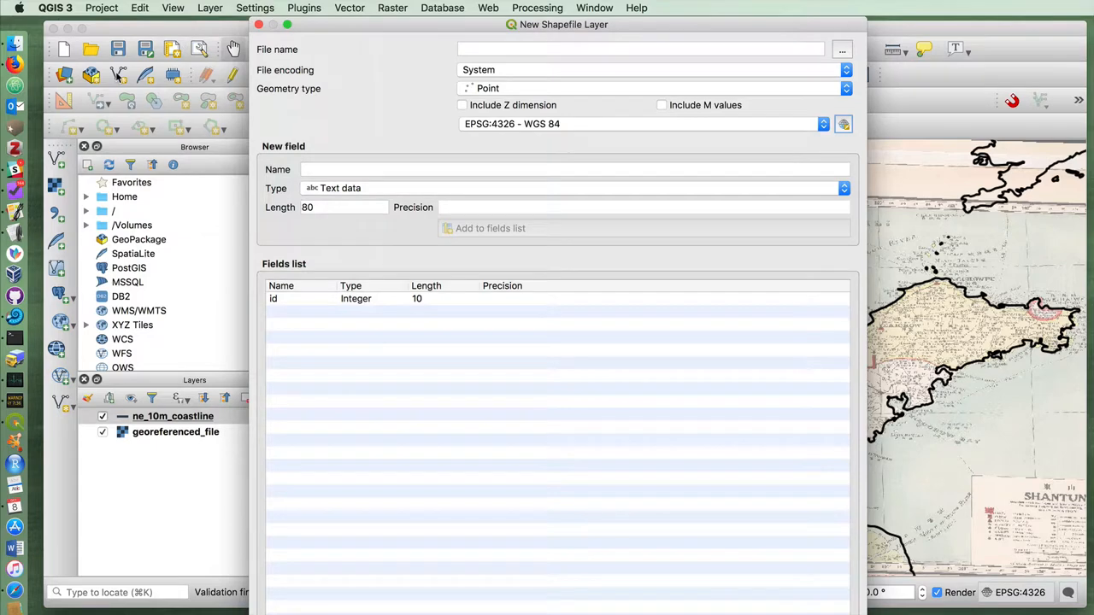
{"action": "mouse_move", "coordinate": [424, 28]}
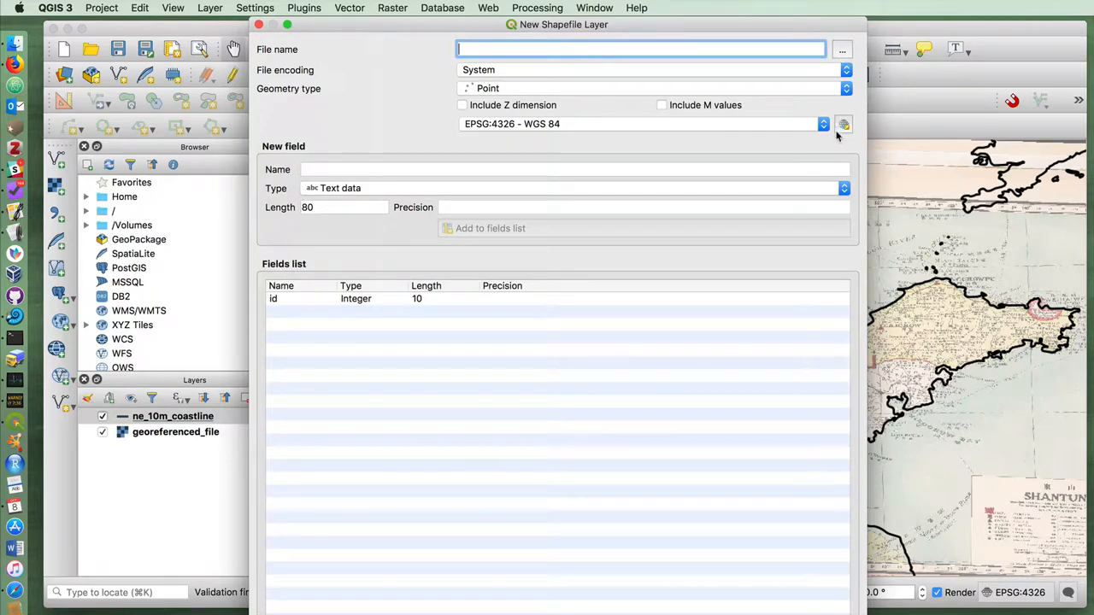
{"action": "left_click", "coordinate": [842, 49]}
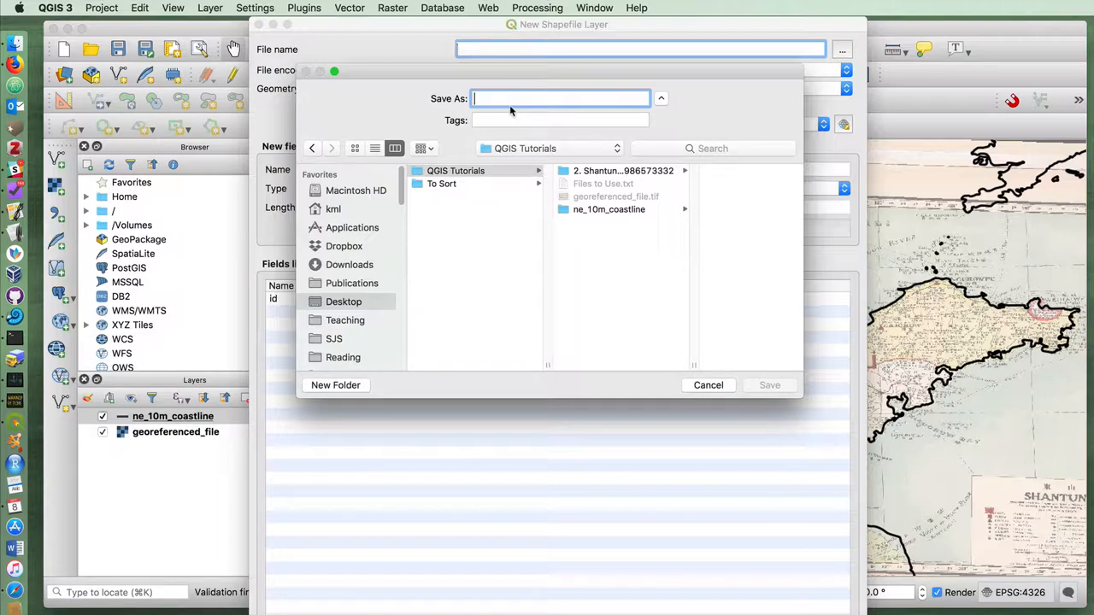
{"action": "type", "text": "pr"}
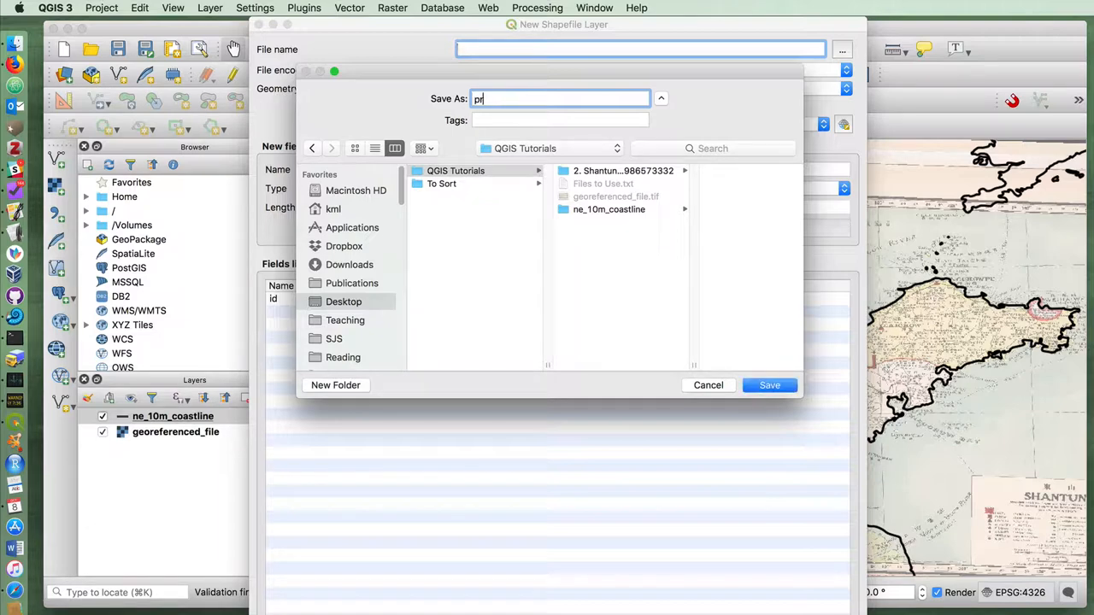
{"action": "type", "text": "shandong"}
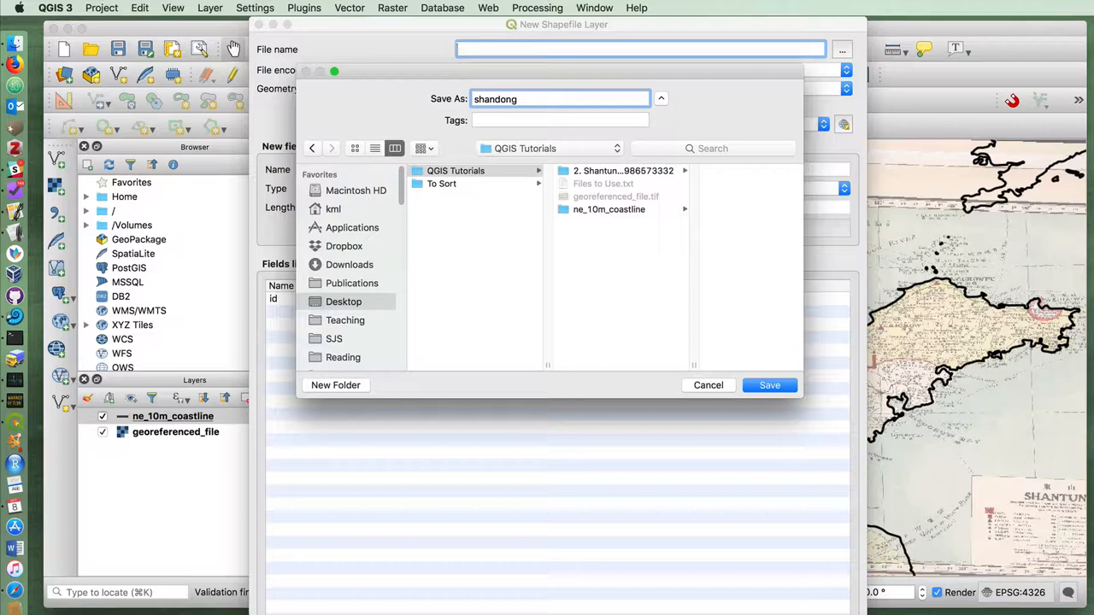
{"action": "type", "text": "-province-border.shp"}
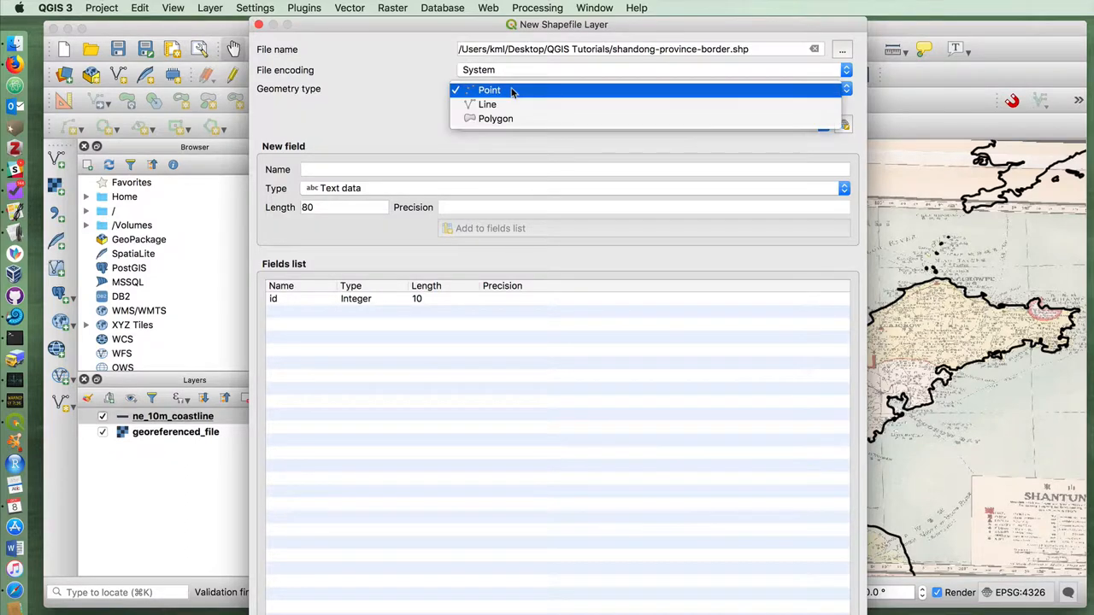
{"action": "left_click", "coordinate": [487, 104]}
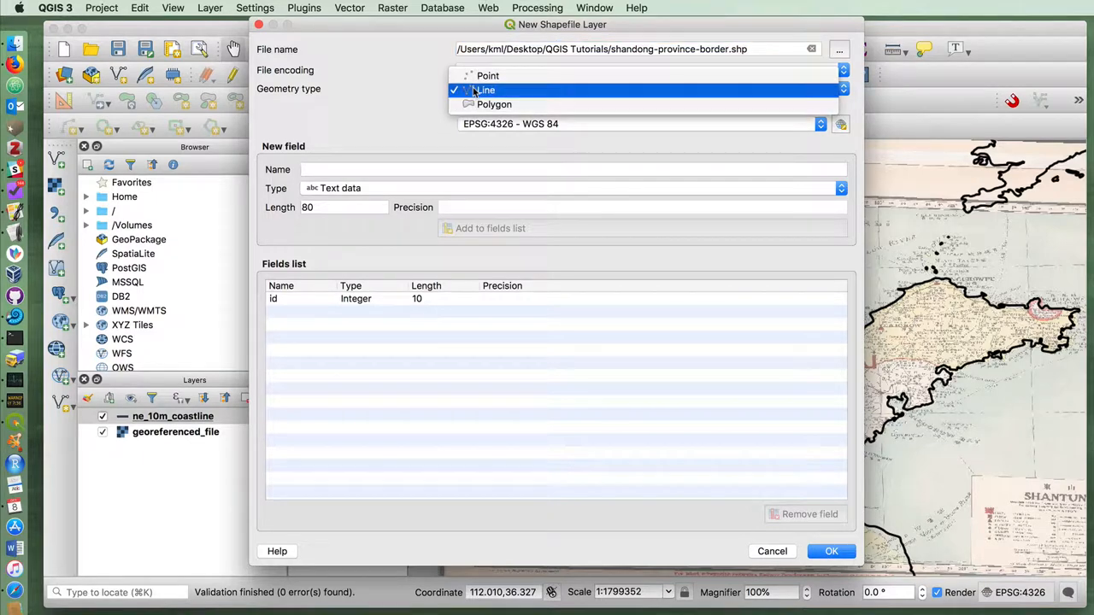
{"action": "mouse_move", "coordinate": [494, 103]}
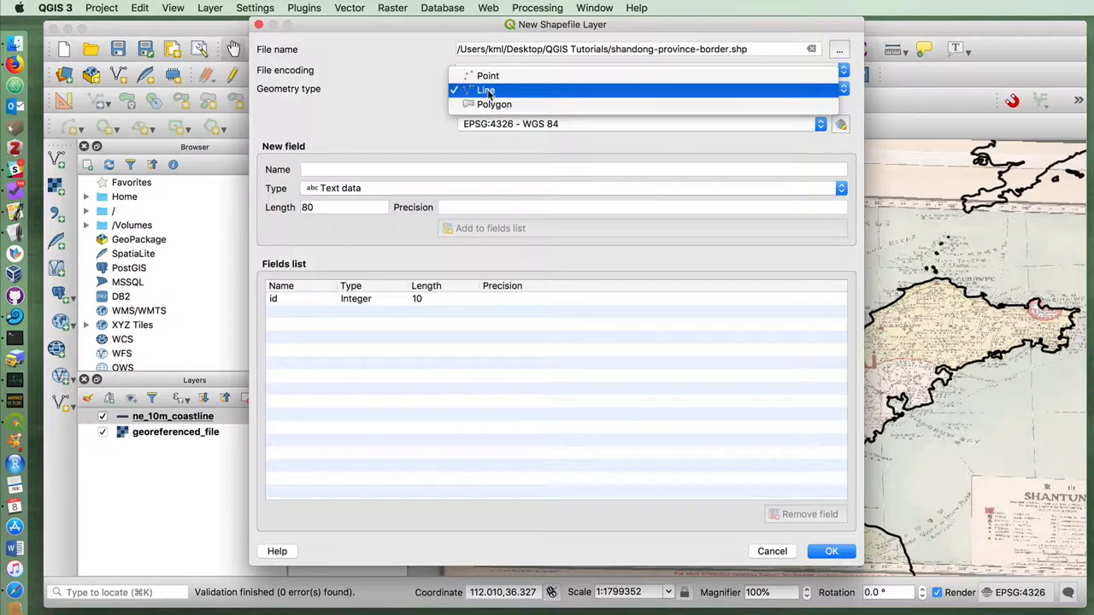
{"action": "left_click", "coordinate": [486, 90]}
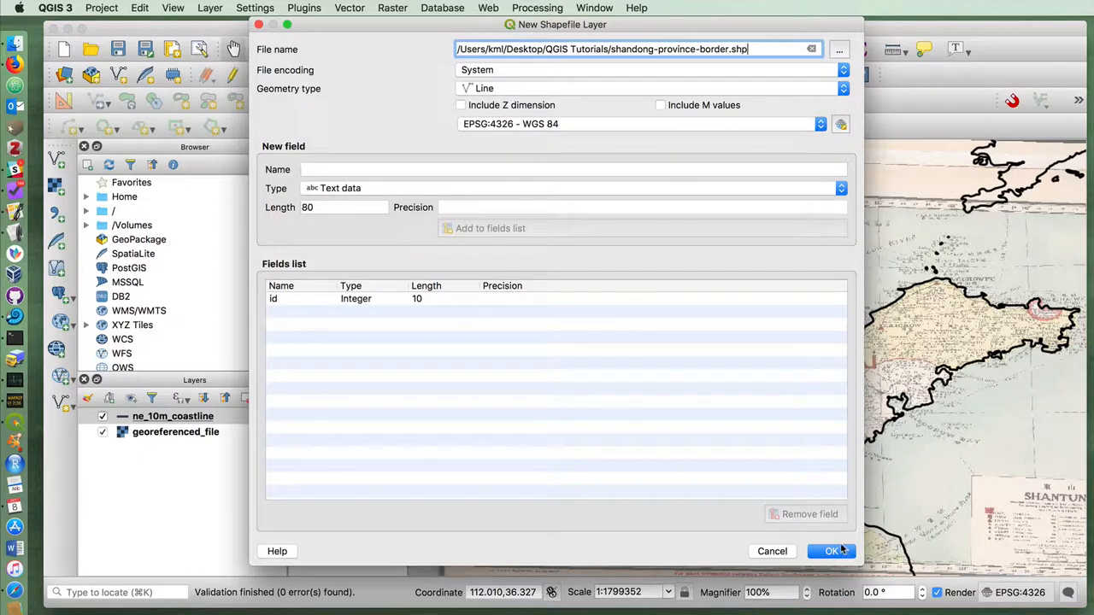
{"action": "left_click", "coordinate": [831, 551]}
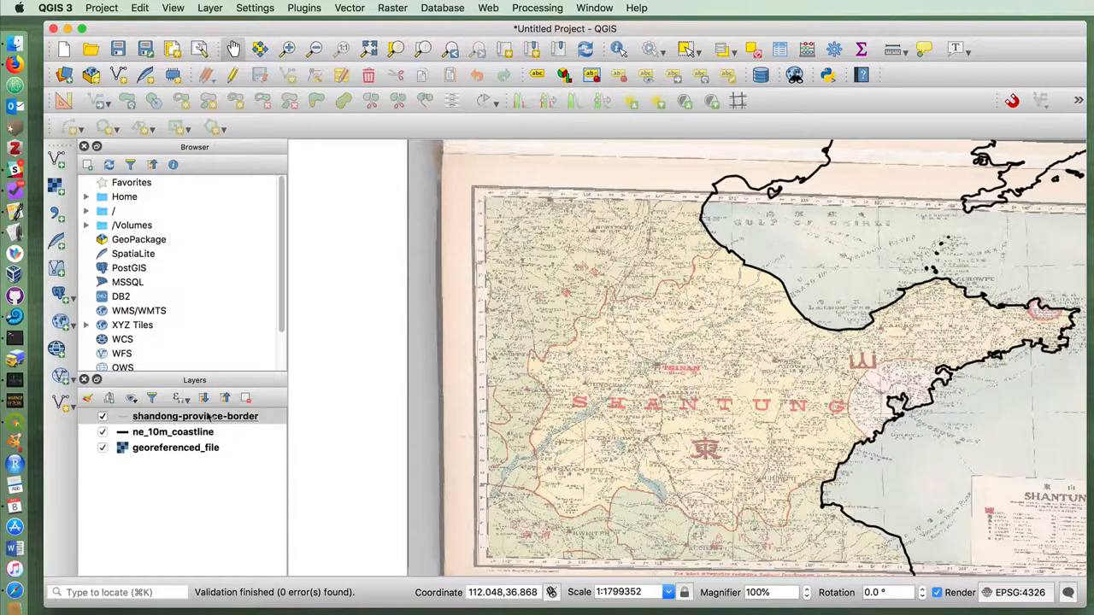
- Set the shandong-province-border line colour to black in the layer's symbology
{"action": "right_click", "coordinate": [195, 416]}
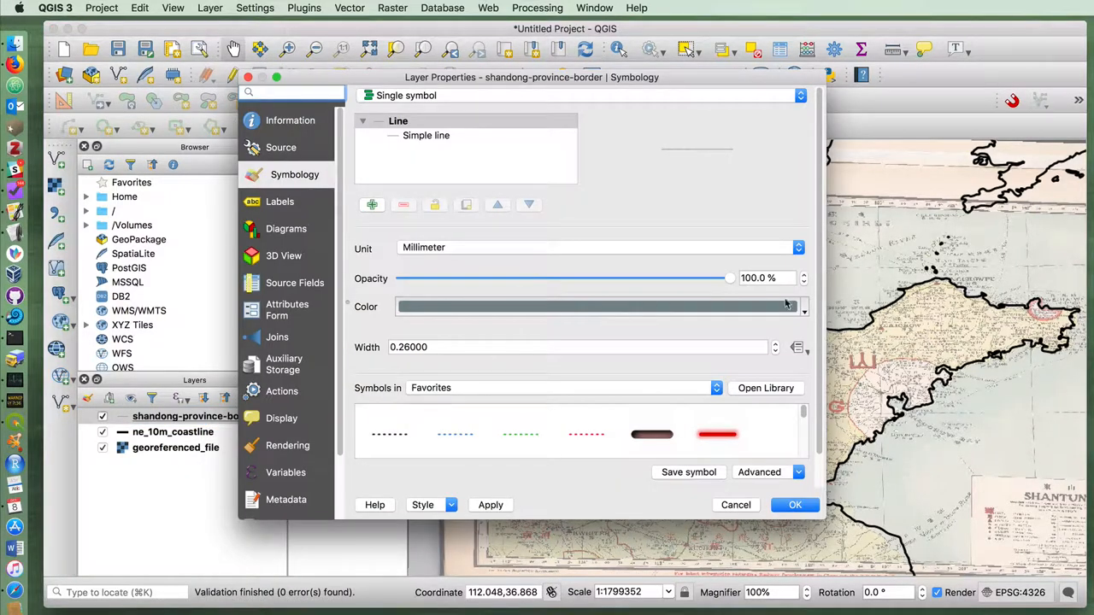
{"action": "left_click", "coordinate": [788, 306]}
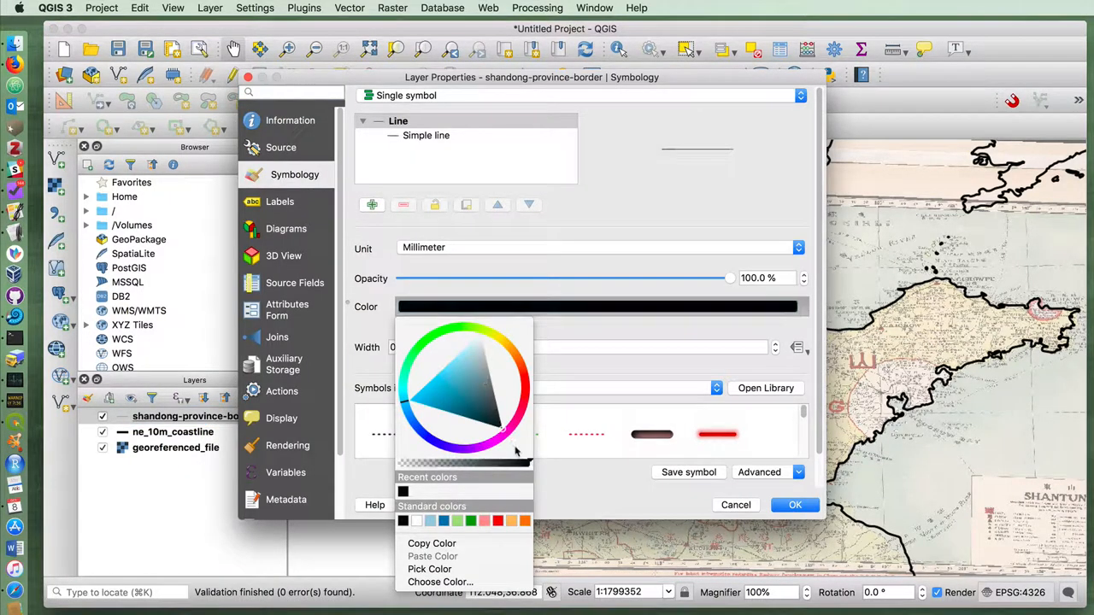
{"action": "mouse_move", "coordinate": [730, 347]}
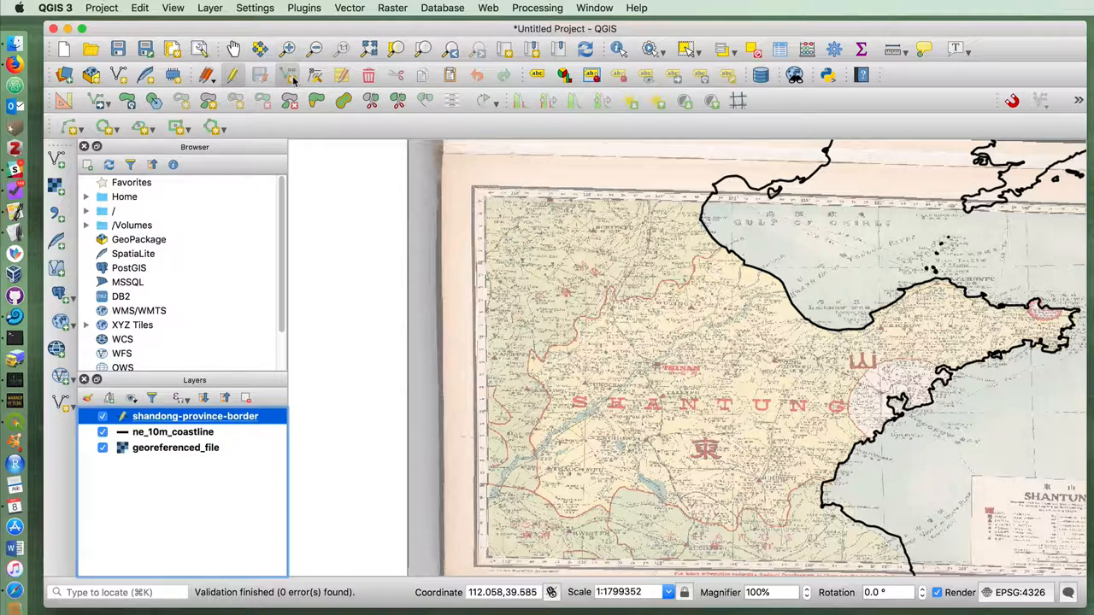
{"action": "mouse_move", "coordinate": [289, 76]}
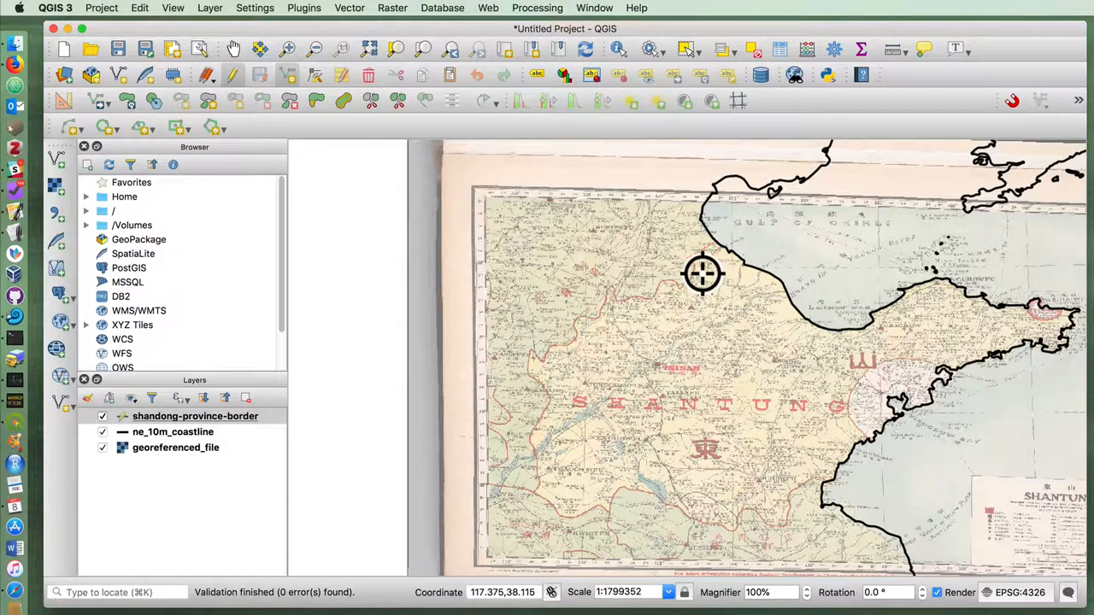
{"action": "mouse_move", "coordinate": [722, 265]}
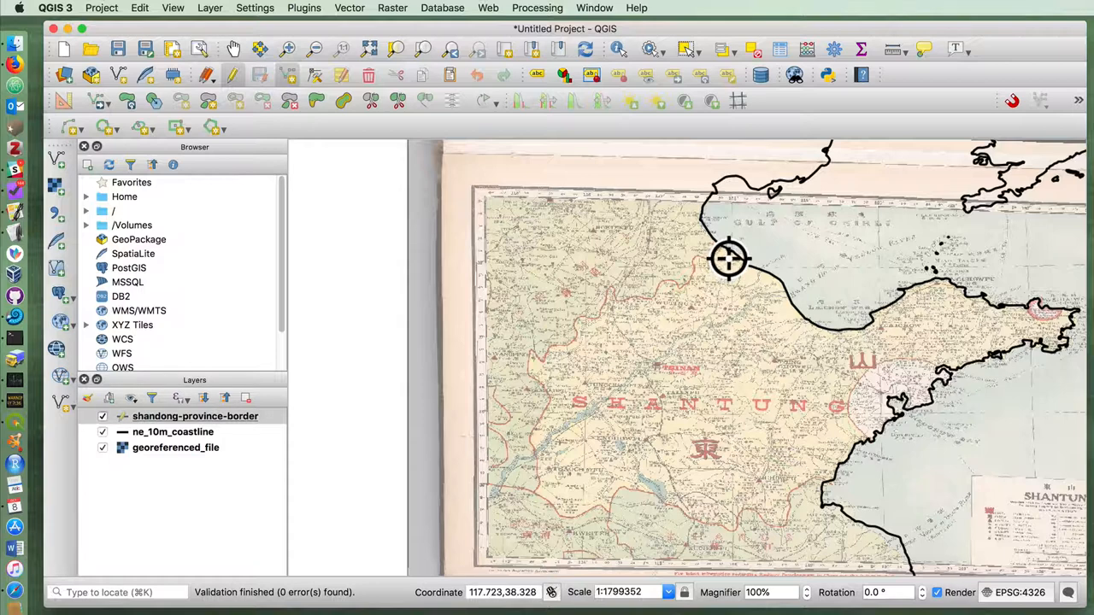
{"action": "mouse_move", "coordinate": [712, 268]}
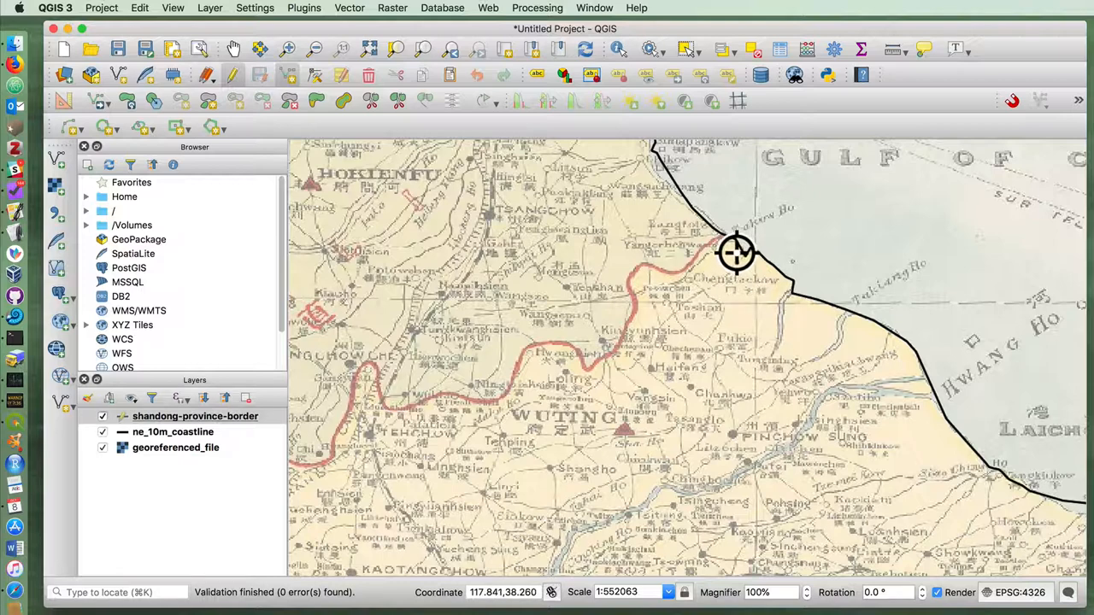
{"action": "mouse_move", "coordinate": [667, 289]}
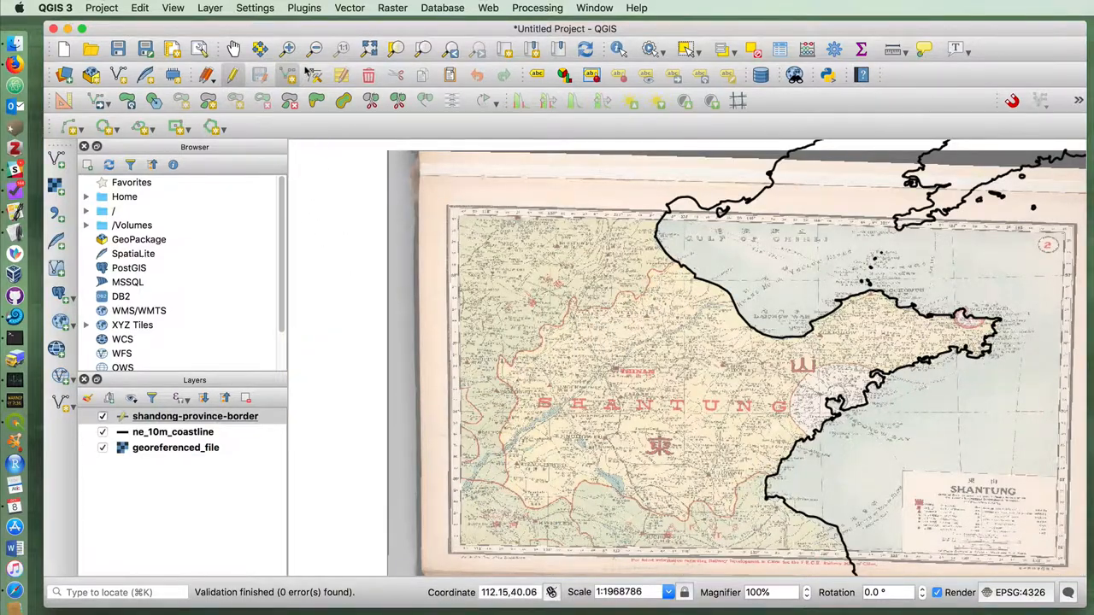
{"action": "mouse_move", "coordinate": [314, 101]}
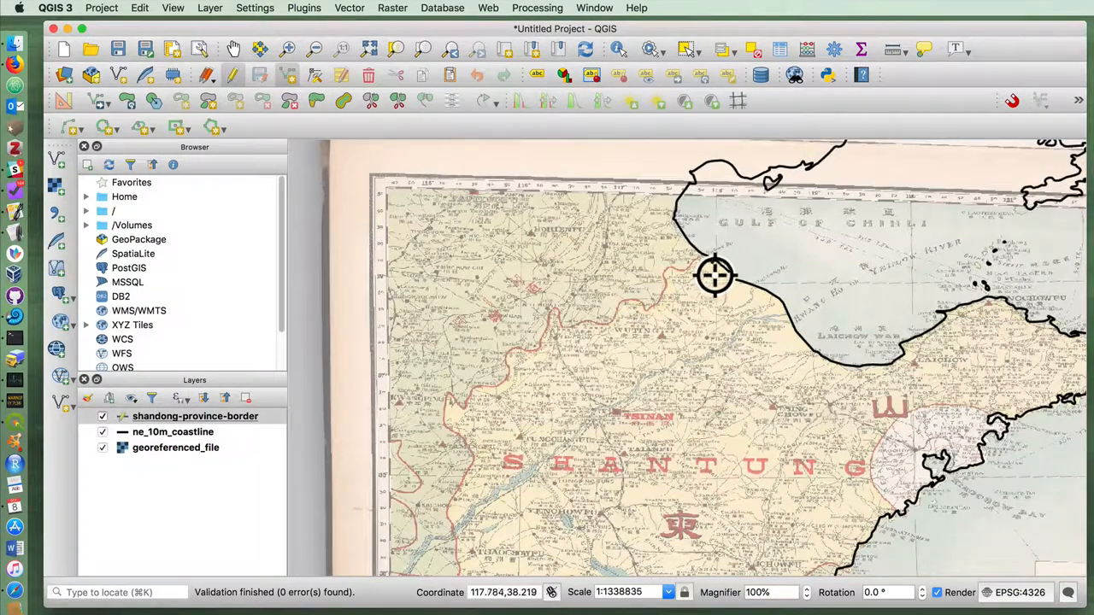
{"action": "mouse_move", "coordinate": [485, 395]}
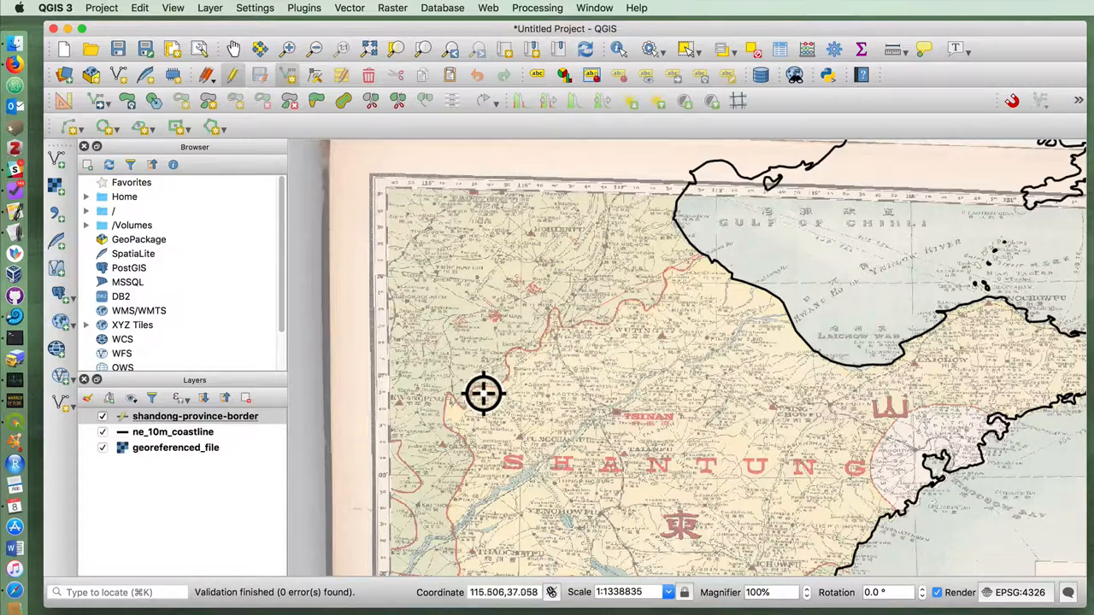
- Finish tracing the 1917 Shantung border line and confirm its feature attributes
{"action": "scroll", "scroll_direction": "down", "scroll_amount": 3}
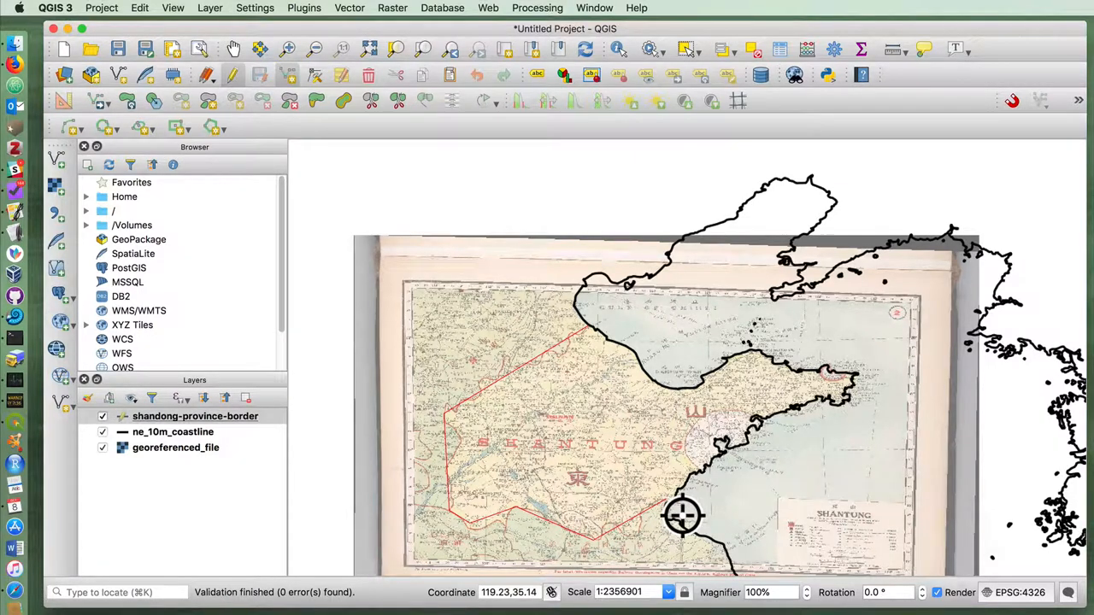
{"action": "left_click", "coordinate": [684, 517]}
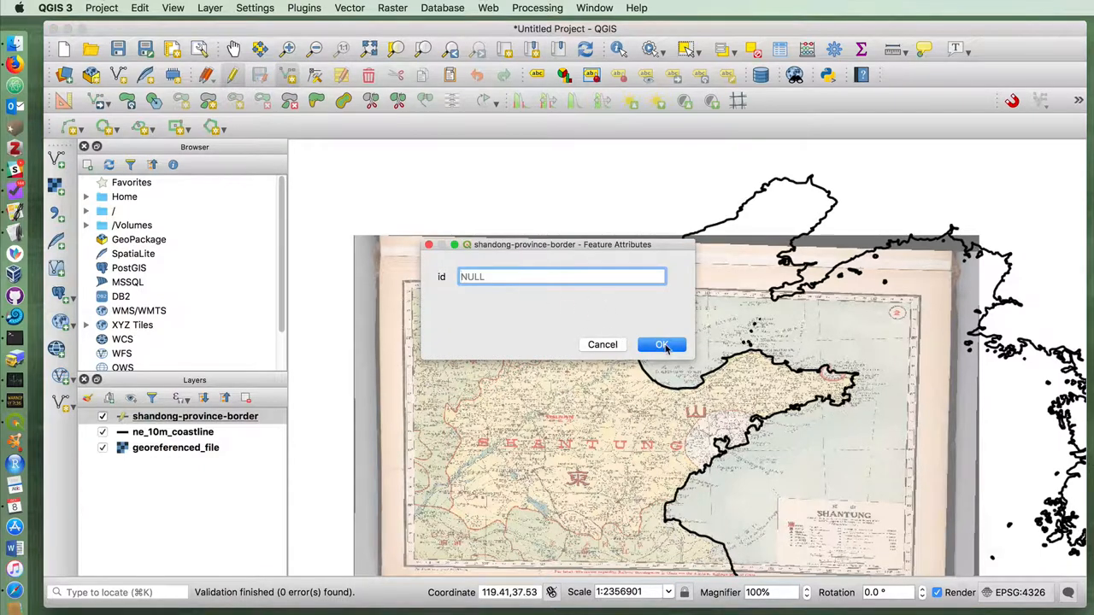
{"action": "left_click", "coordinate": [661, 345]}
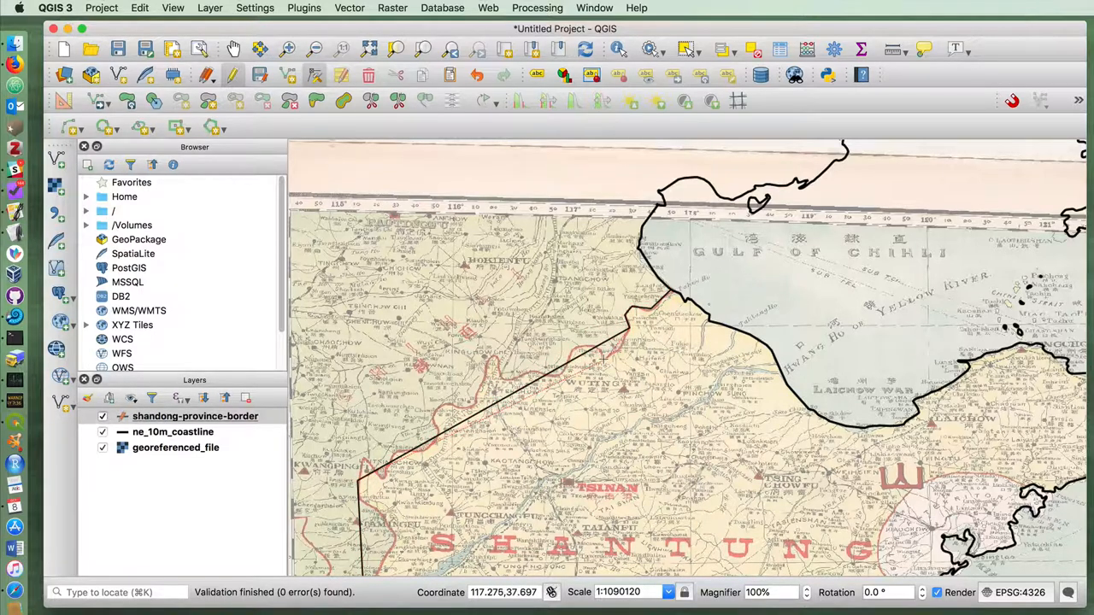
{"action": "scroll", "scroll_direction": "down", "scroll_amount": 3}
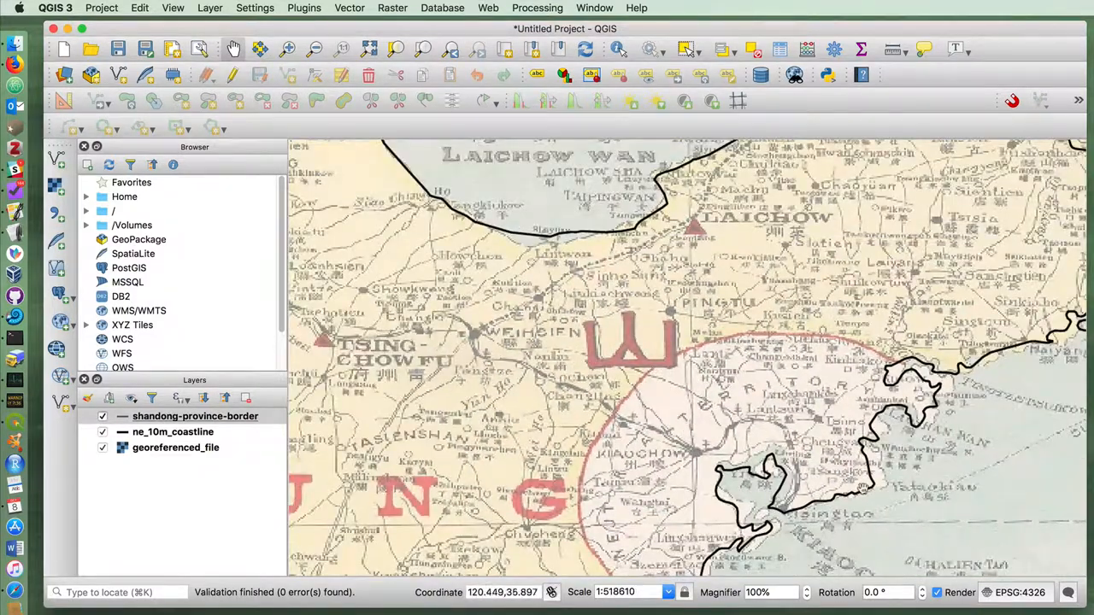
- Zoom the map to view the northern coast from Laichow to Weihaiwei
{"action": "scroll", "scroll_direction": "down", "scroll_amount": 3}
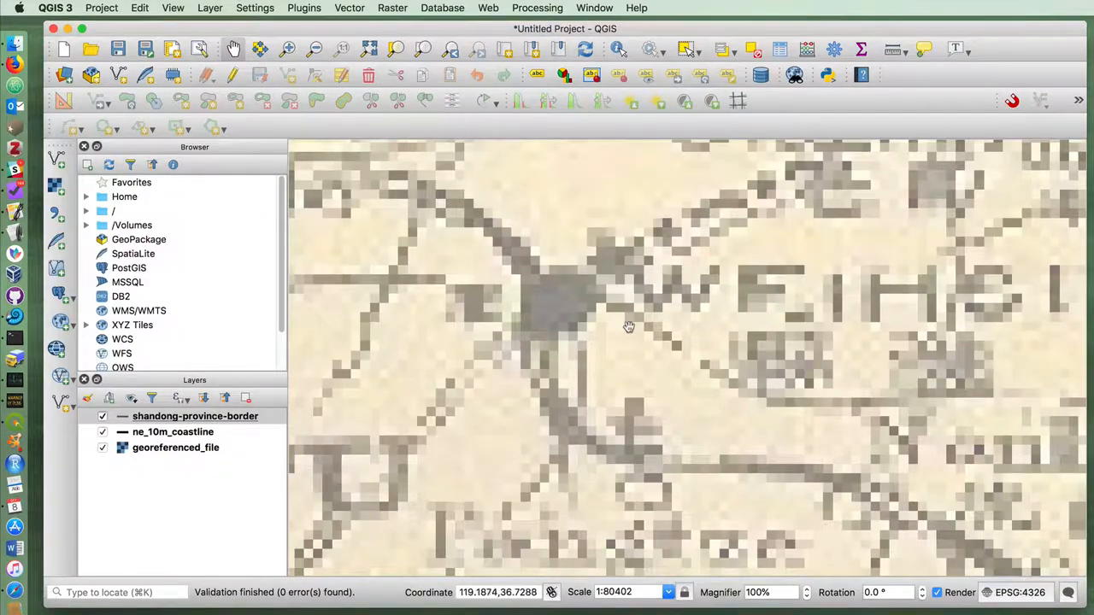
{"action": "scroll", "scroll_direction": "down", "scroll_amount": 3}
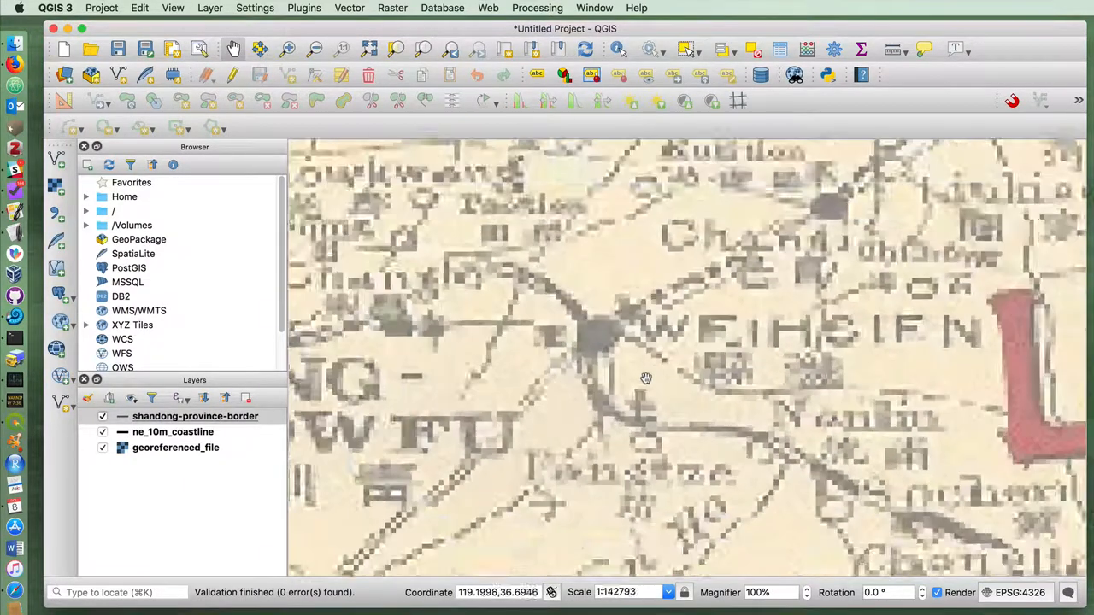
{"action": "scroll", "scroll_direction": "down", "scroll_amount": 3}
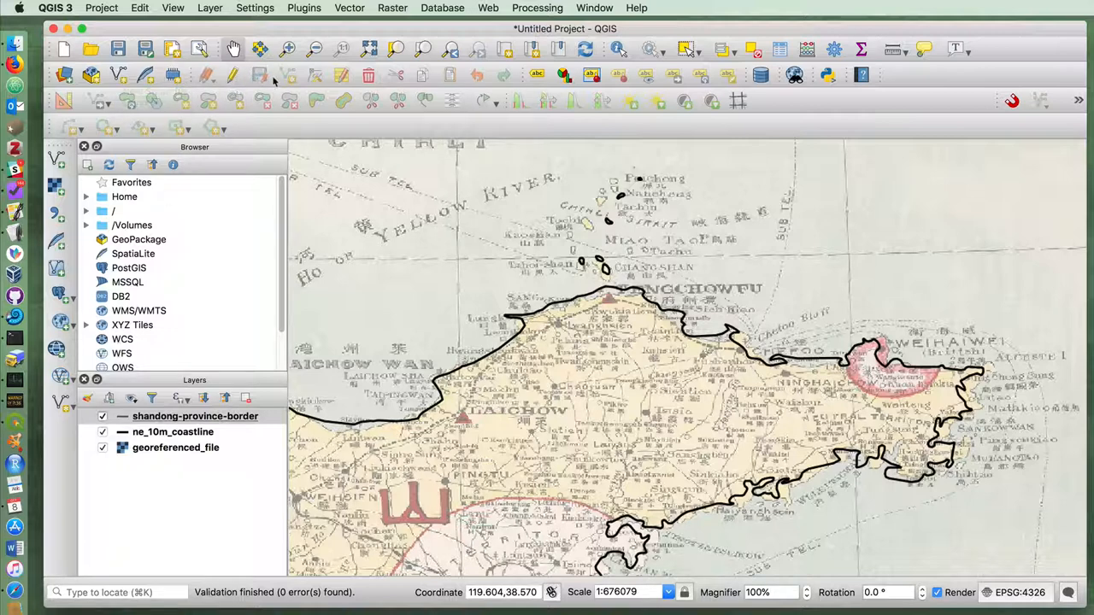
{"action": "mouse_move", "coordinate": [301, 81]}
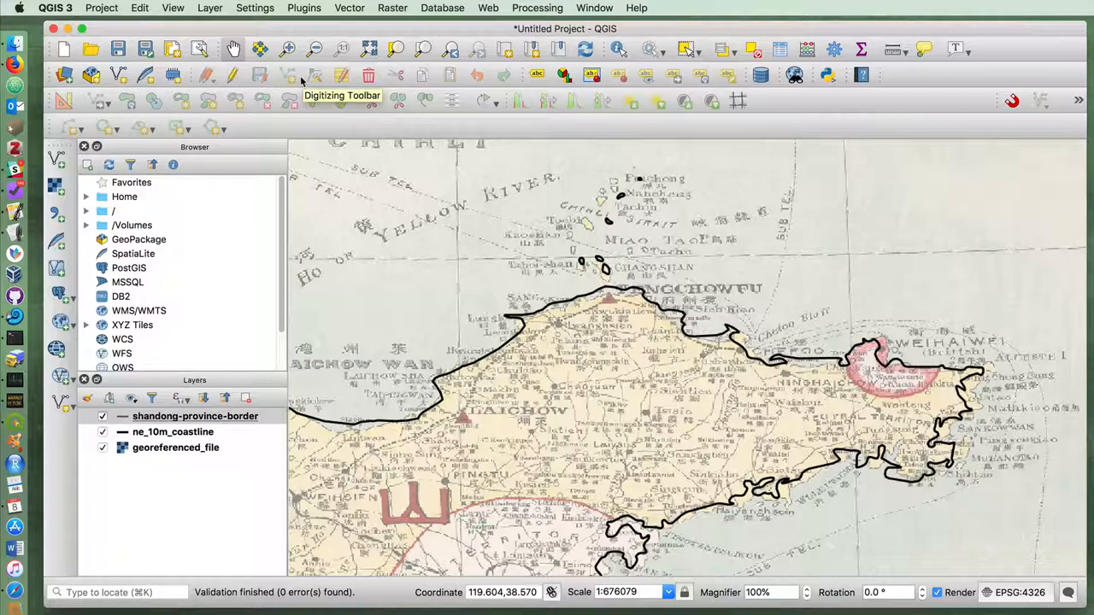